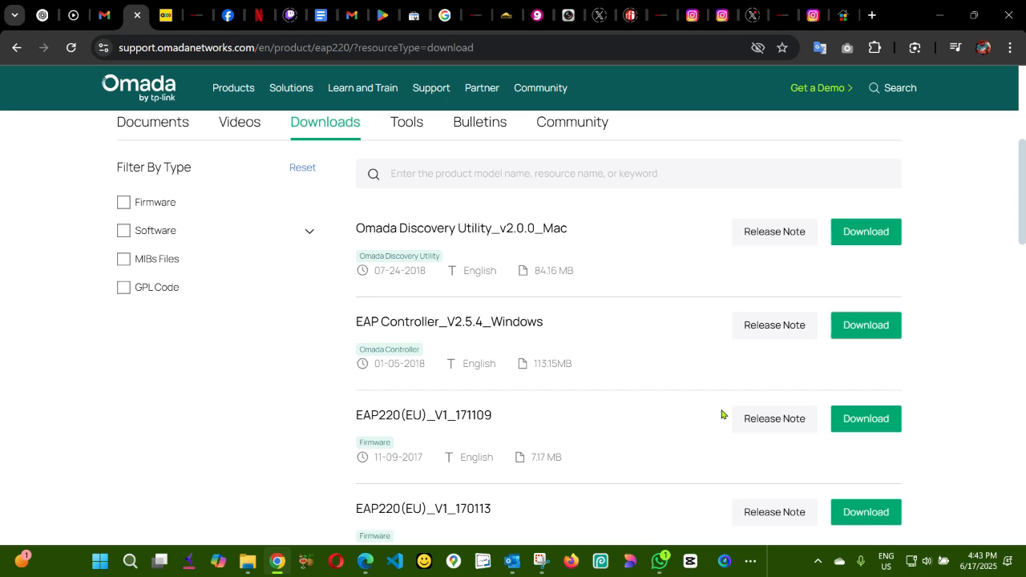
- Open Quick Settings and show the Wi-Fi list with both TP-Link 2.4GHz and 5GHz networks
click(925, 560)
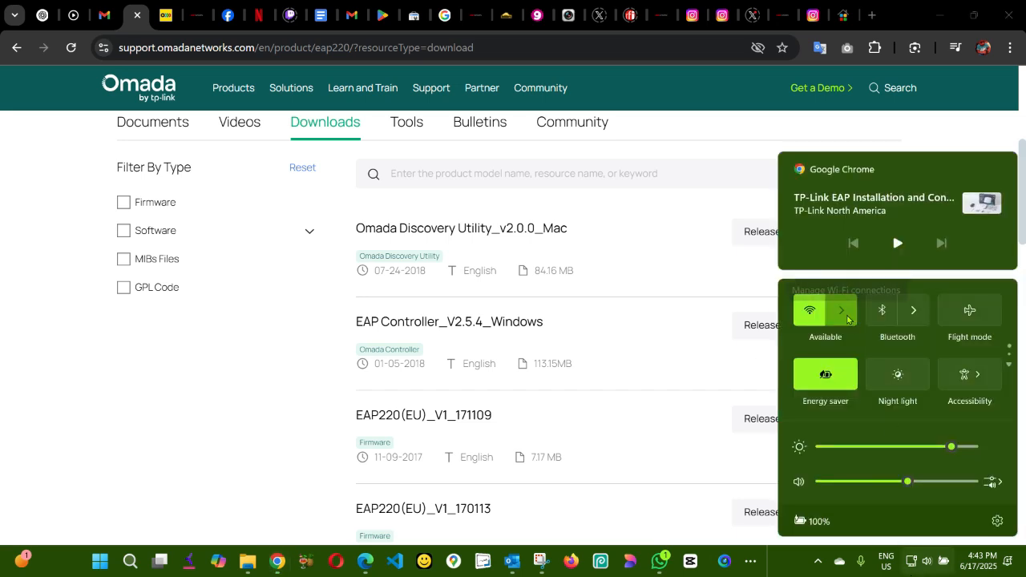
click(841, 310)
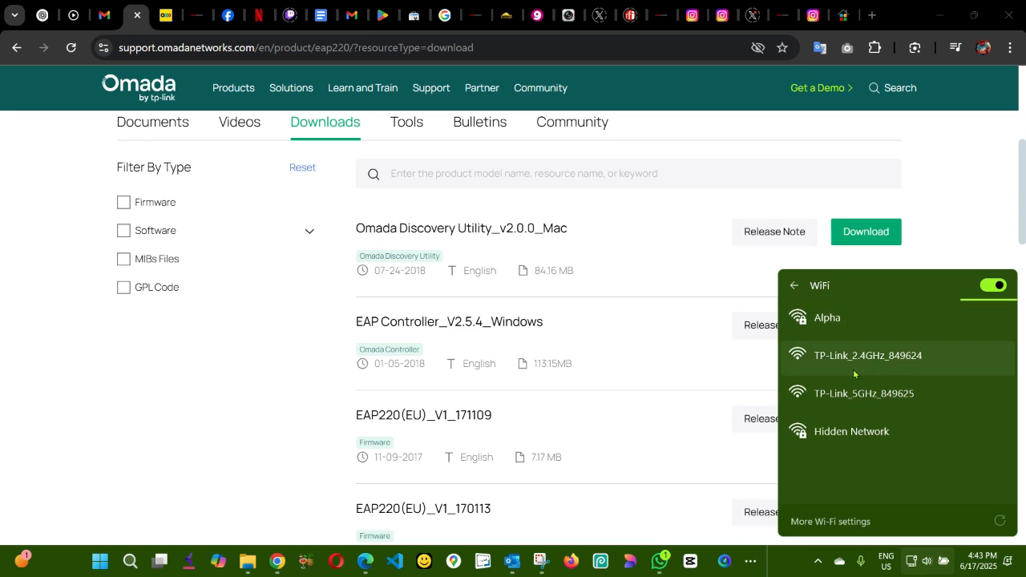
mouse_move(896, 349)
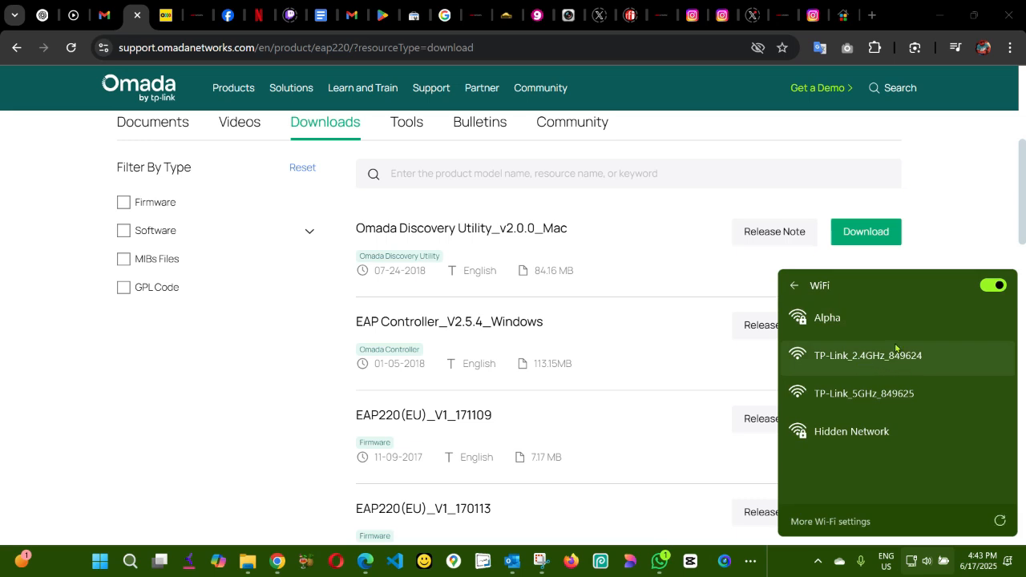
mouse_move(892, 376)
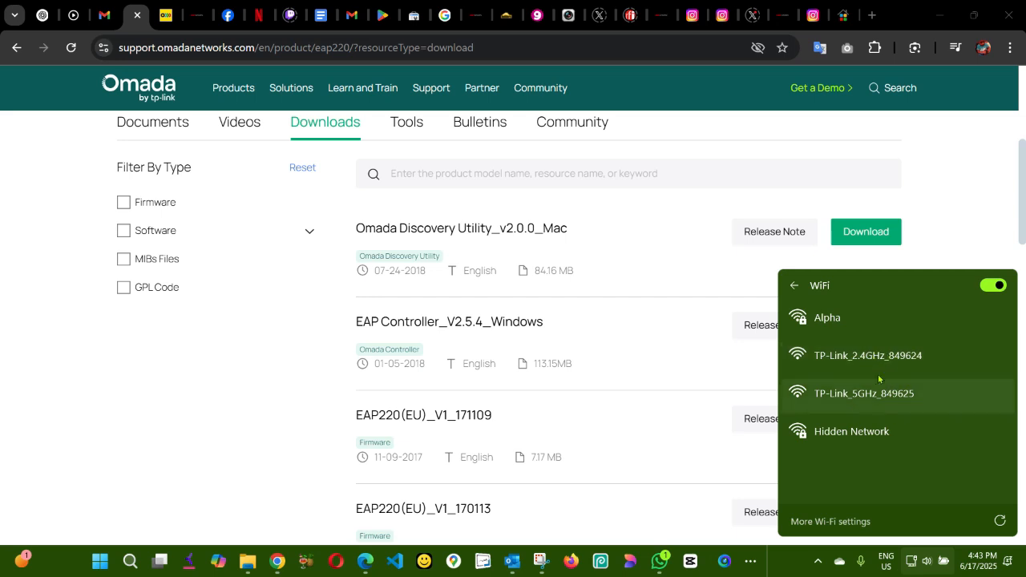
mouse_move(310, 302)
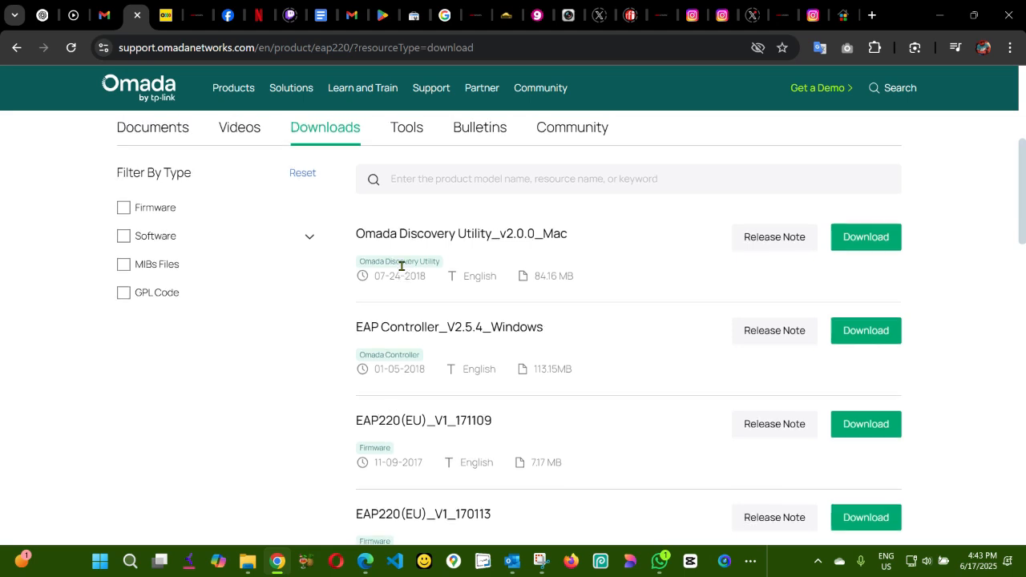
- Locate EAP Controller_V2.5.4_Windows in the Omada downloads list, then open Windows search
scroll(down, 3)
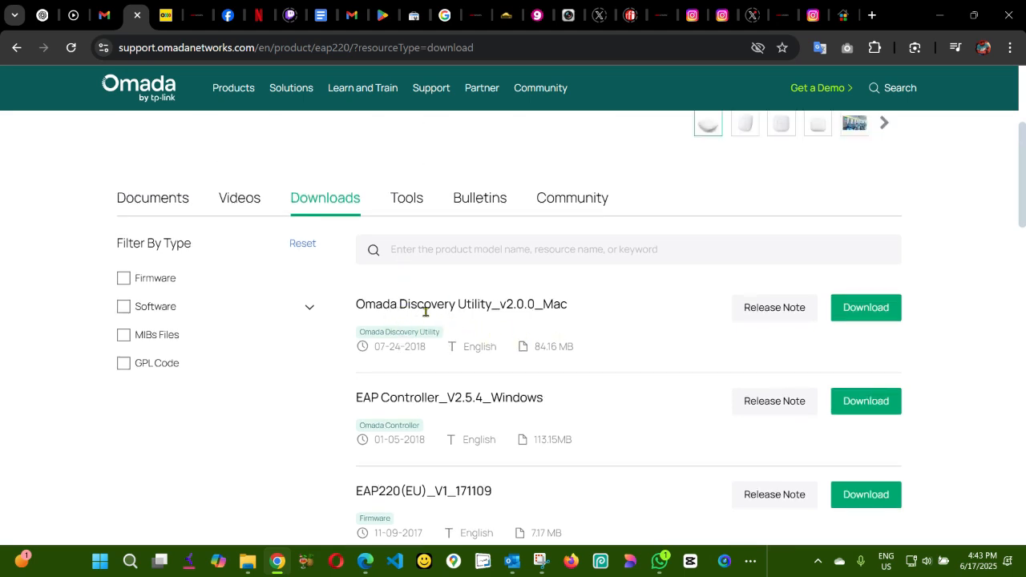
mouse_move(372, 411)
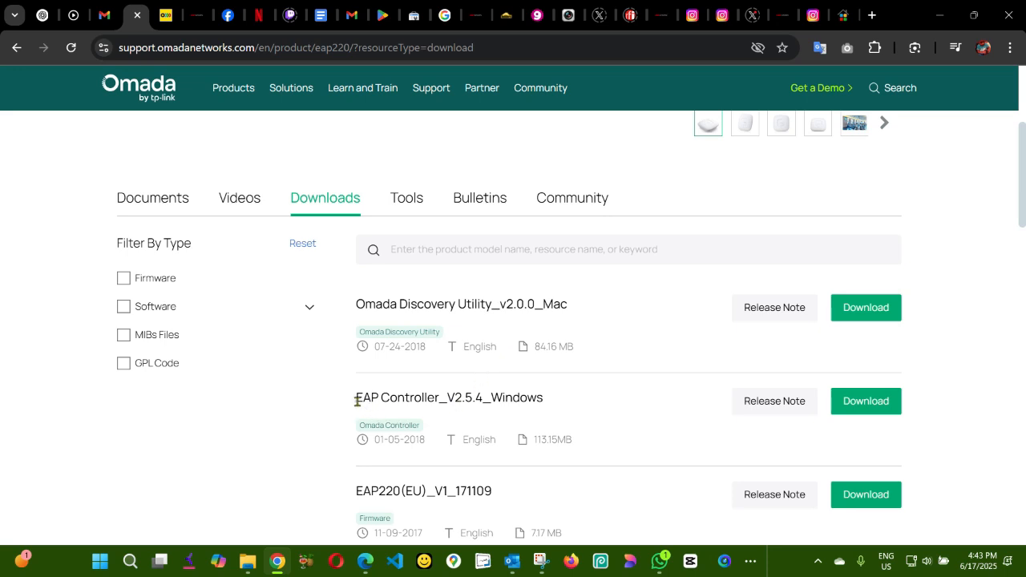
double_click(449, 396)
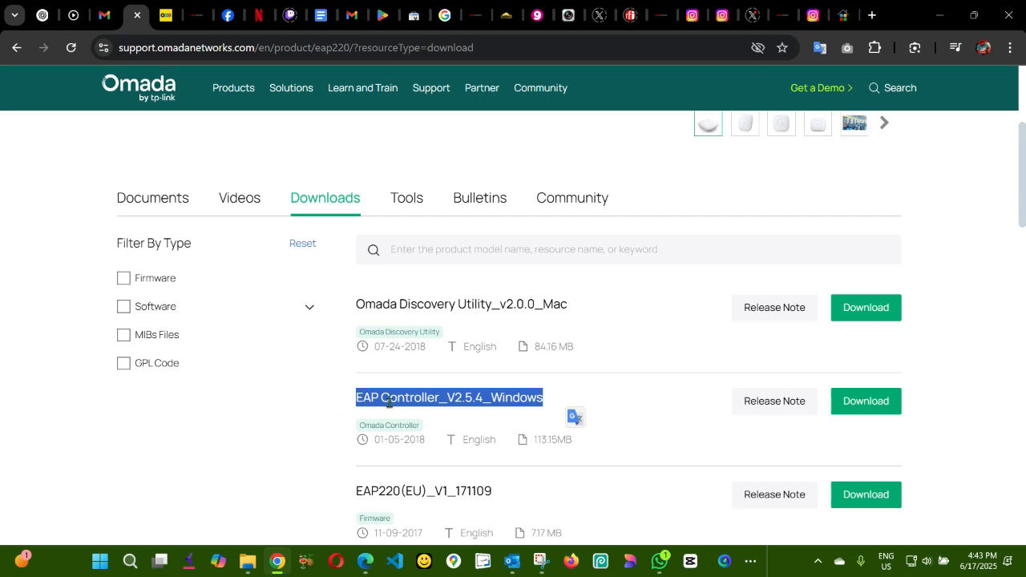
mouse_move(427, 411)
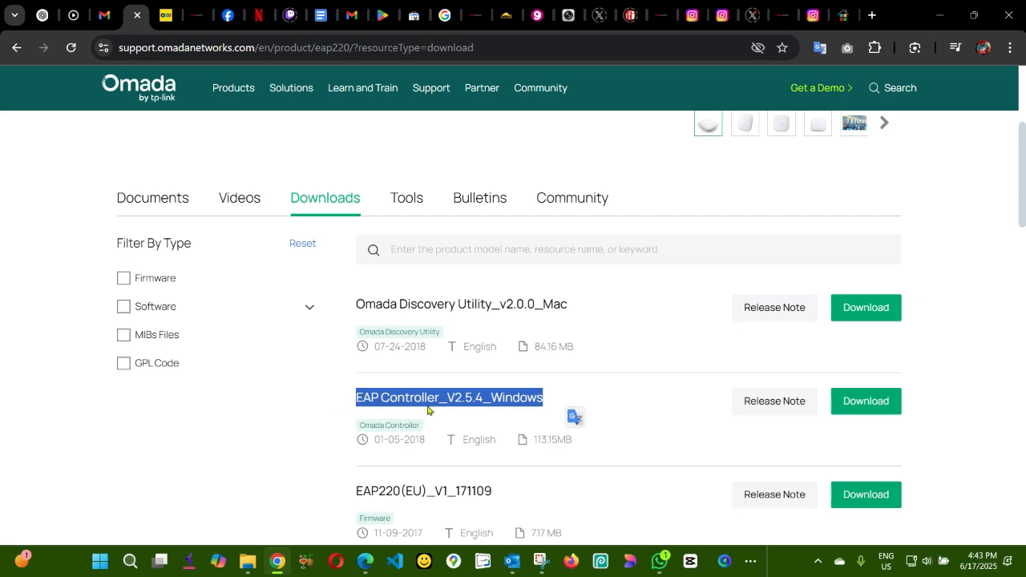
mouse_move(683, 332)
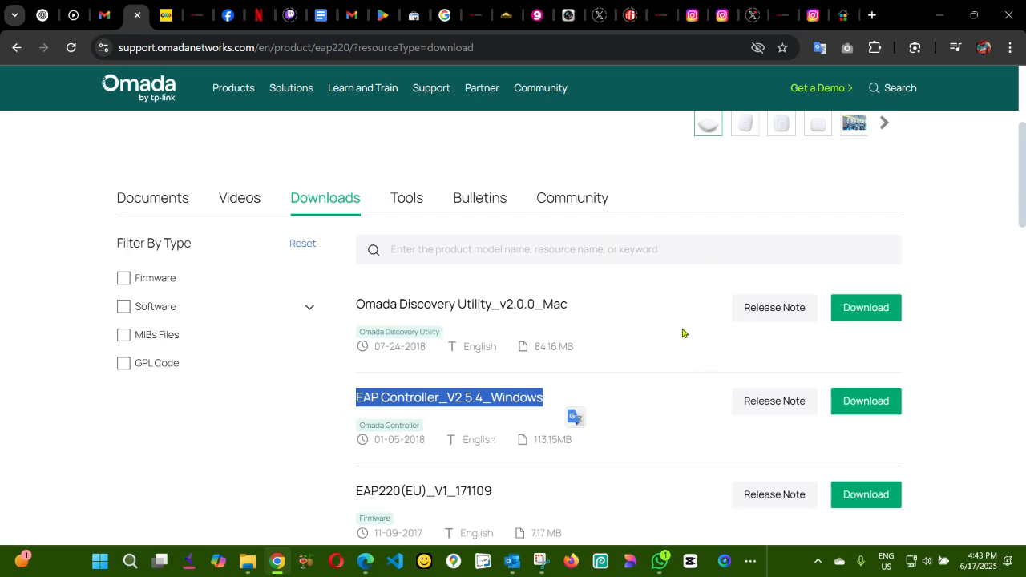
mouse_move(133, 523)
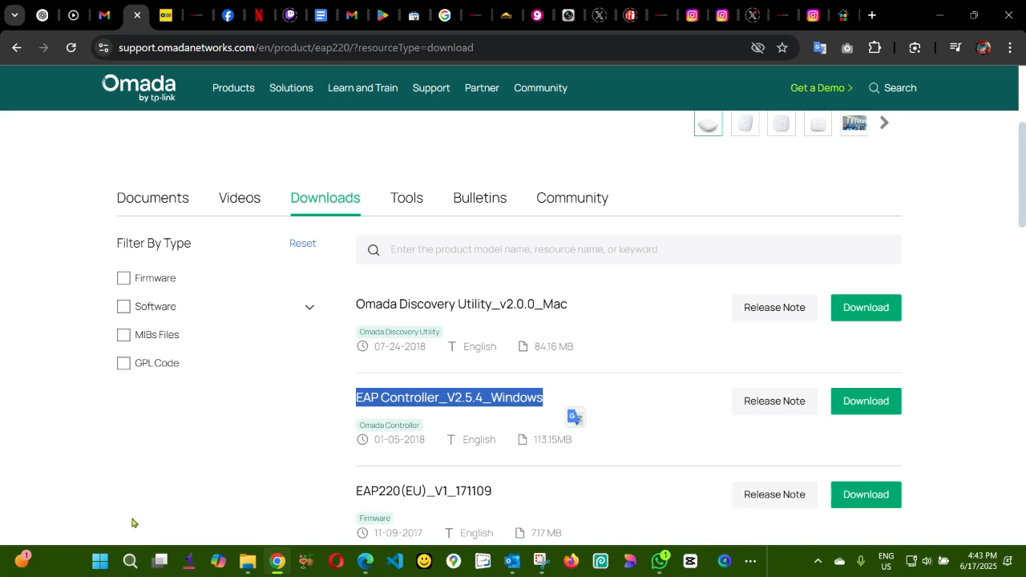
mouse_move(148, 517)
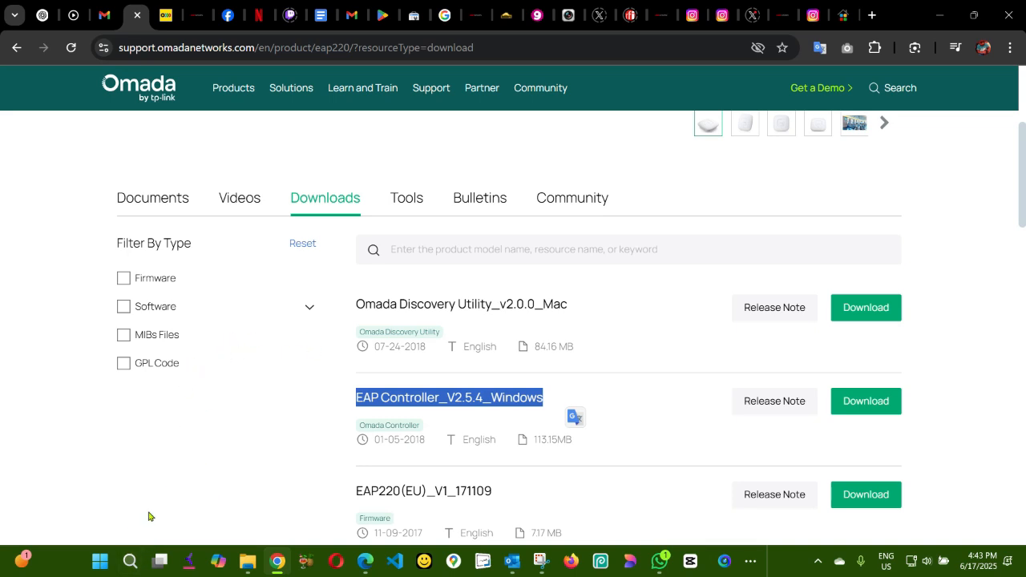
click(129, 560)
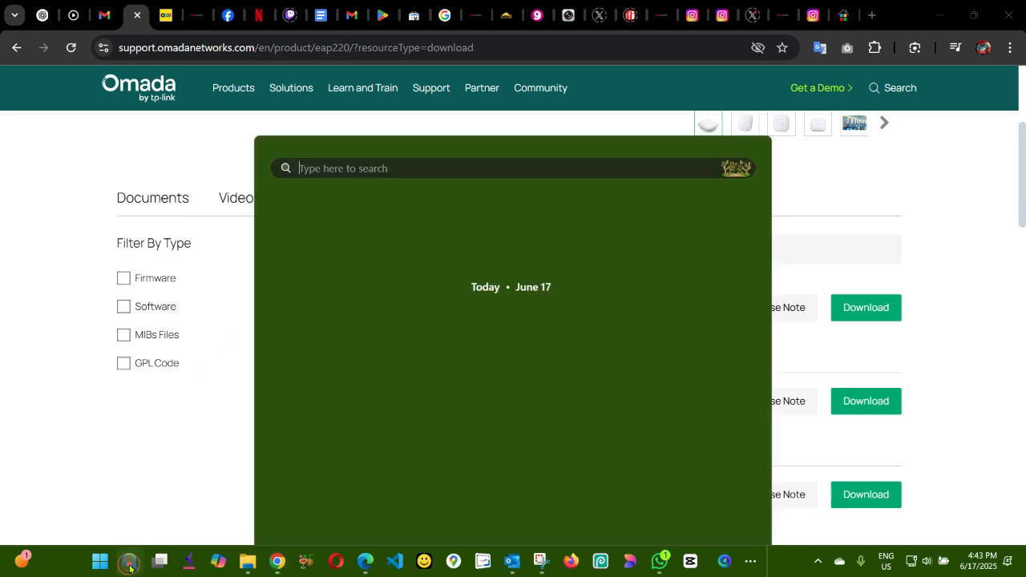
- Launch EAP Controller v2.5.4 from the search results and let it initialize
click(128, 560)
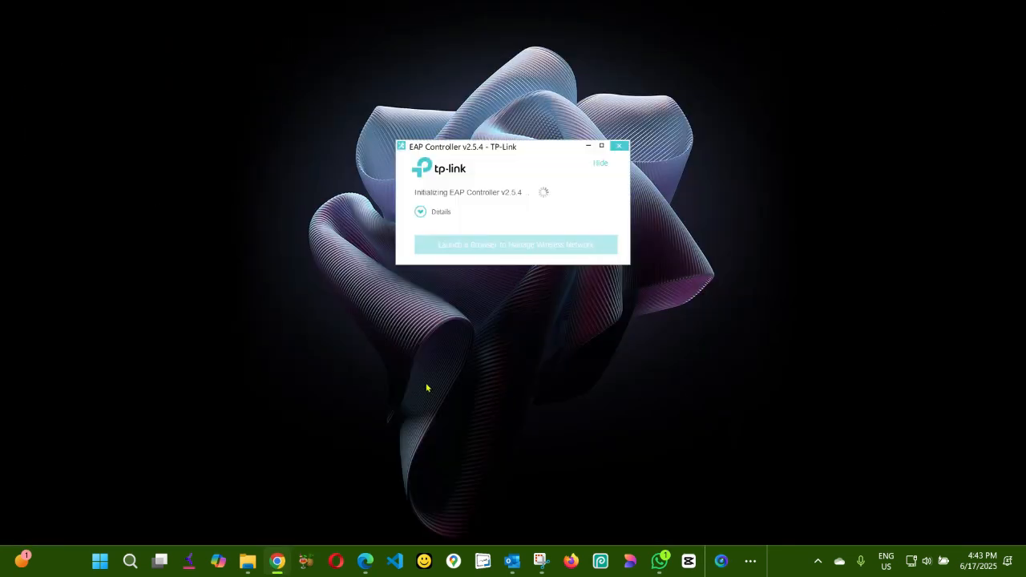
mouse_move(543, 213)
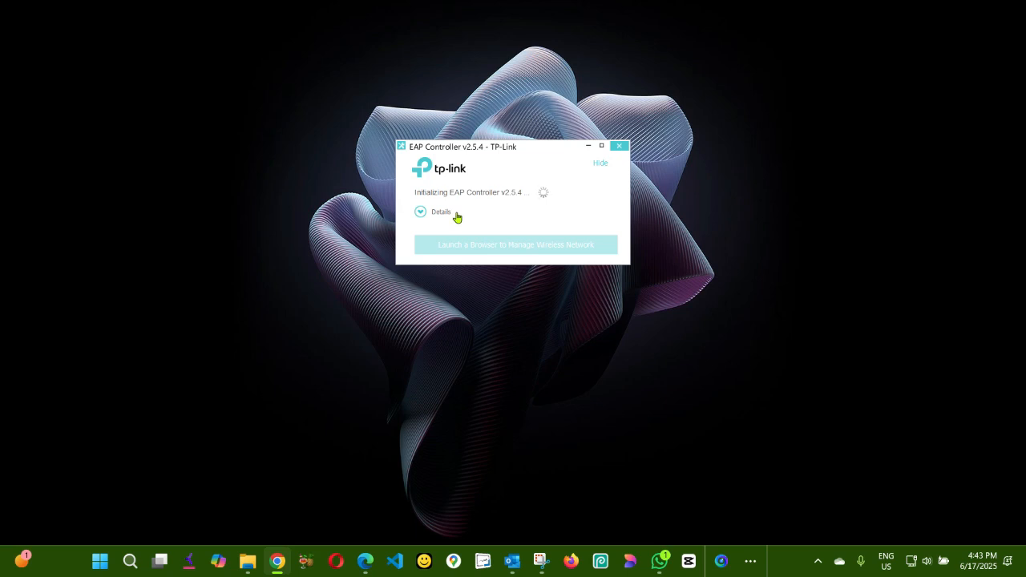
mouse_move(567, 278)
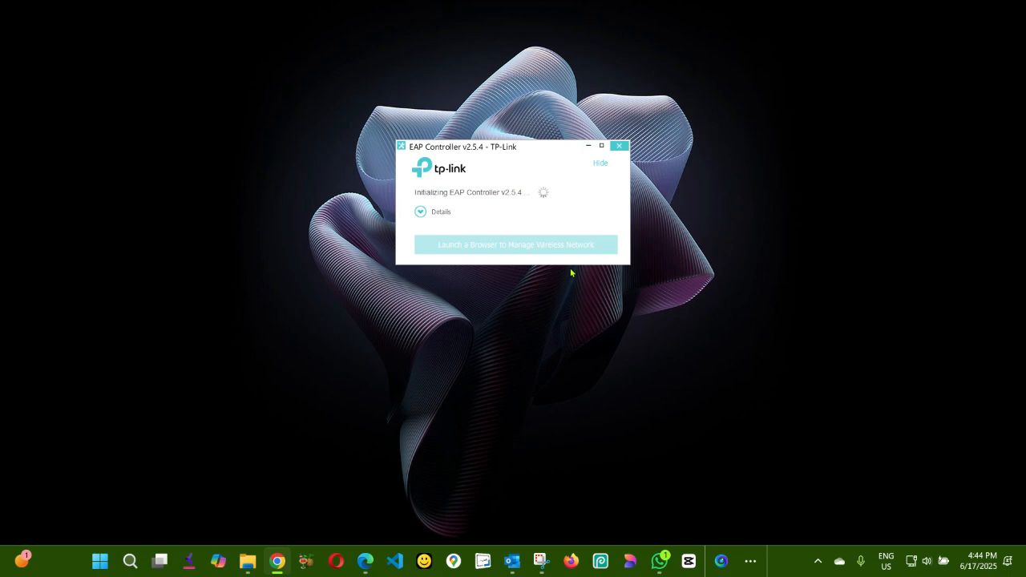
mouse_move(277, 560)
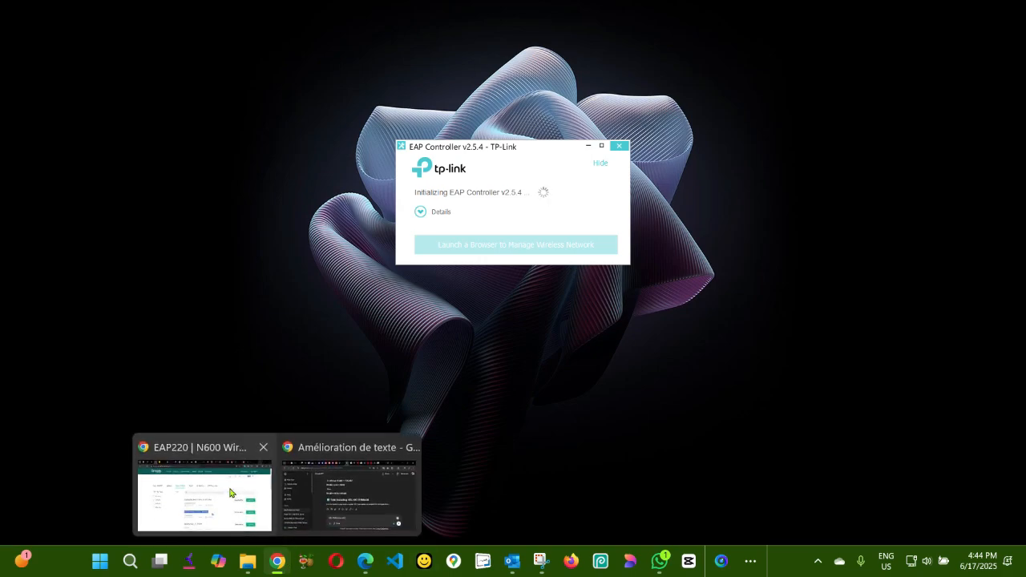
- Open the setup wizard and select the EAP245's IP address 192.168.3.201 to copy
click(204, 496)
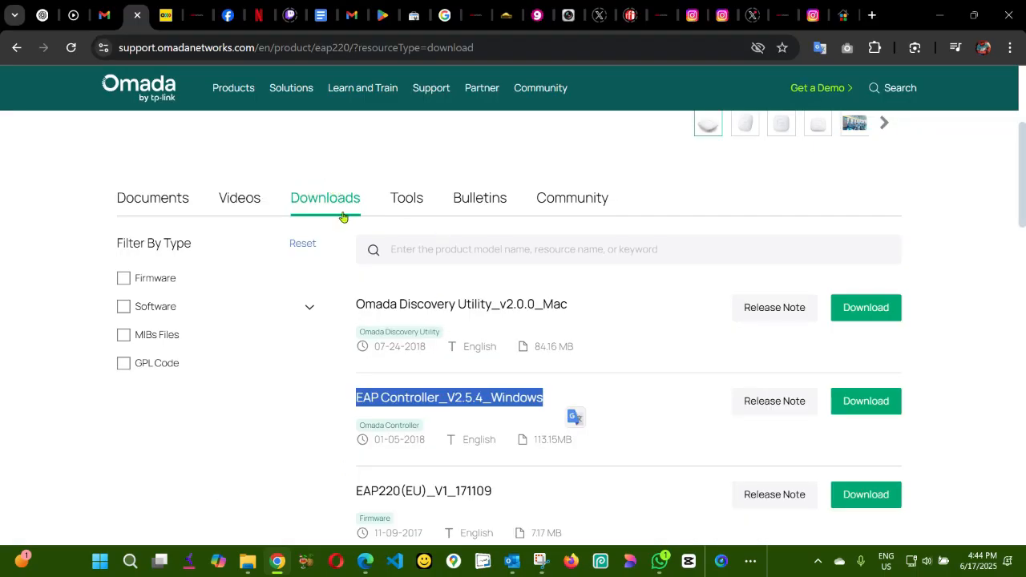
mouse_move(145, 93)
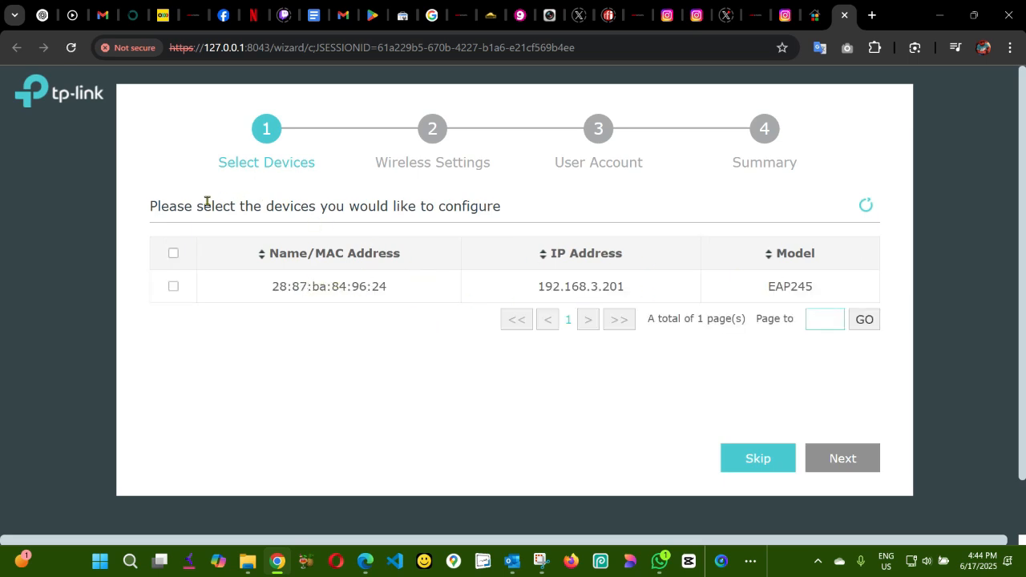
mouse_move(528, 300)
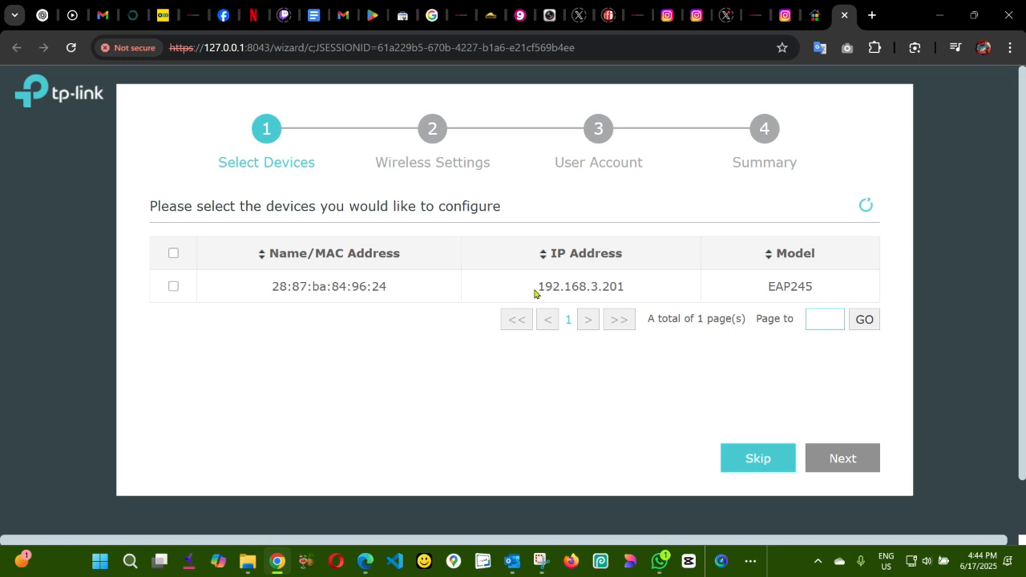
double_click(581, 286)
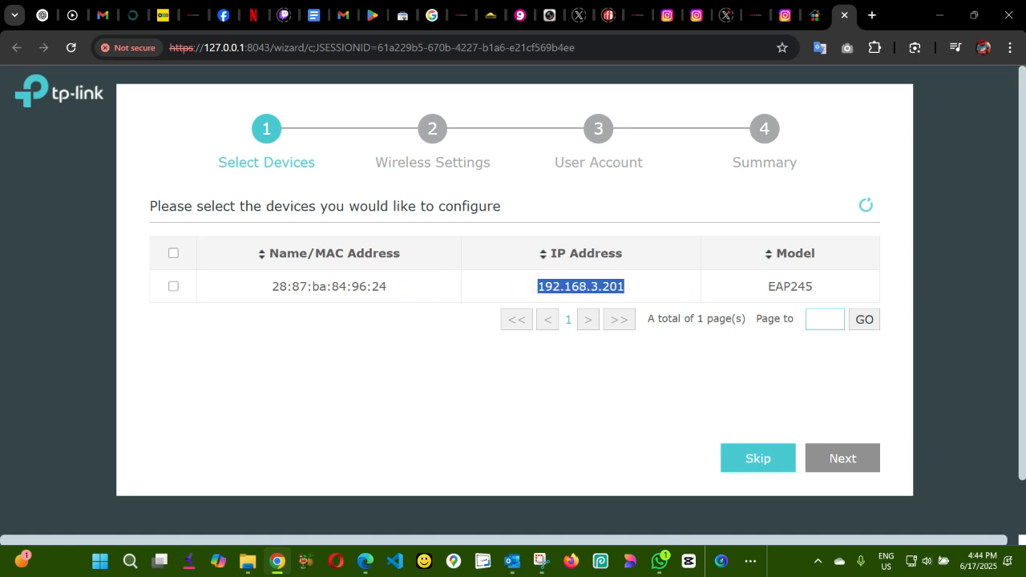
mouse_move(892, 465)
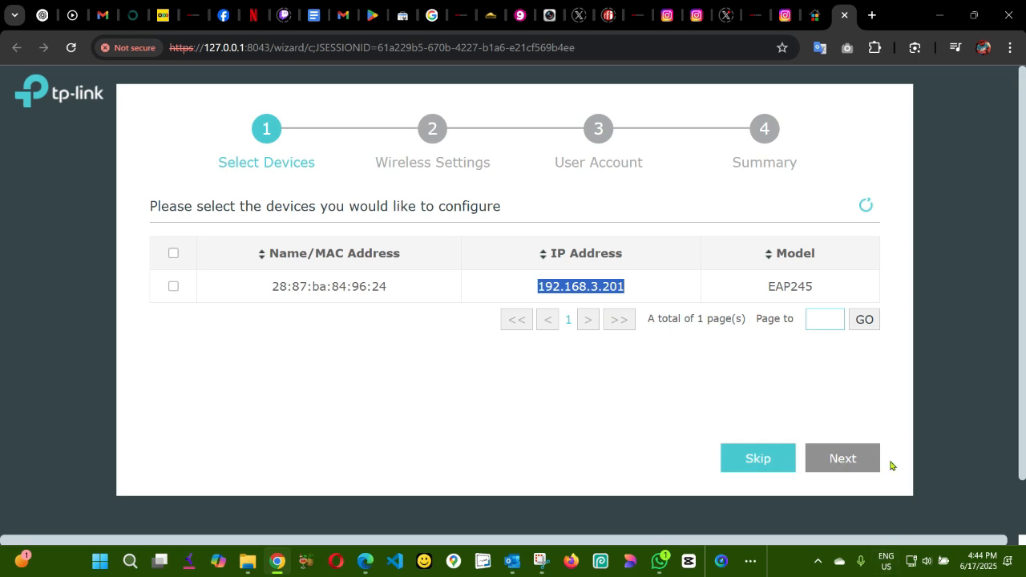
mouse_move(584, 281)
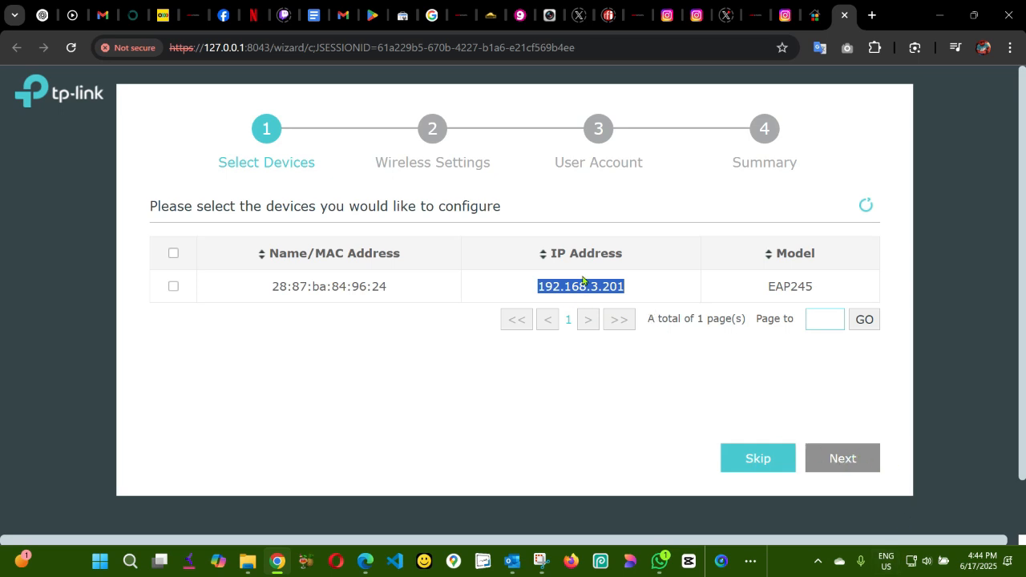
right_click(580, 286)
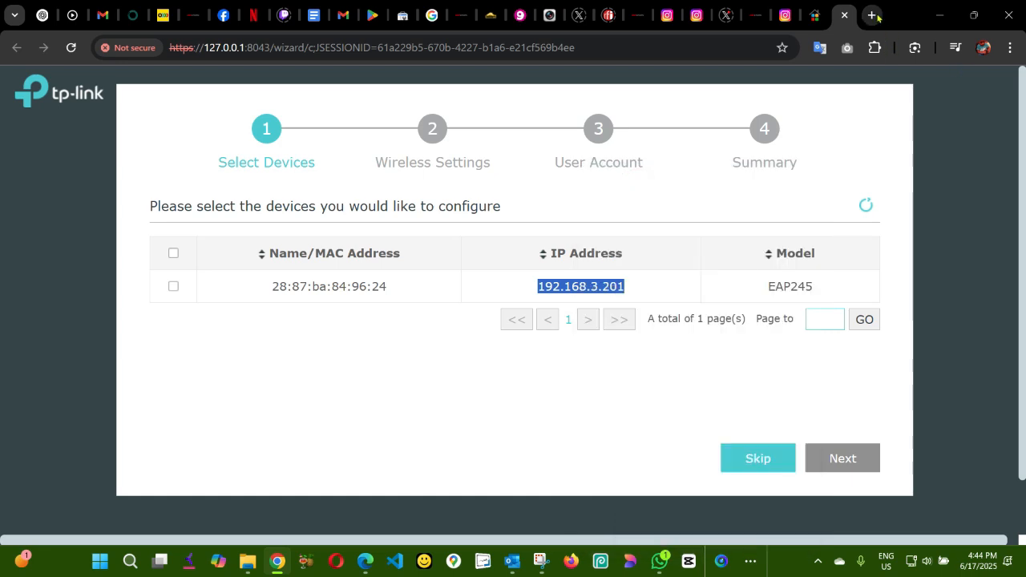
- Load the EAP245 login page at 192.168.3.201 in a new tab, then open another tab
click(870, 15)
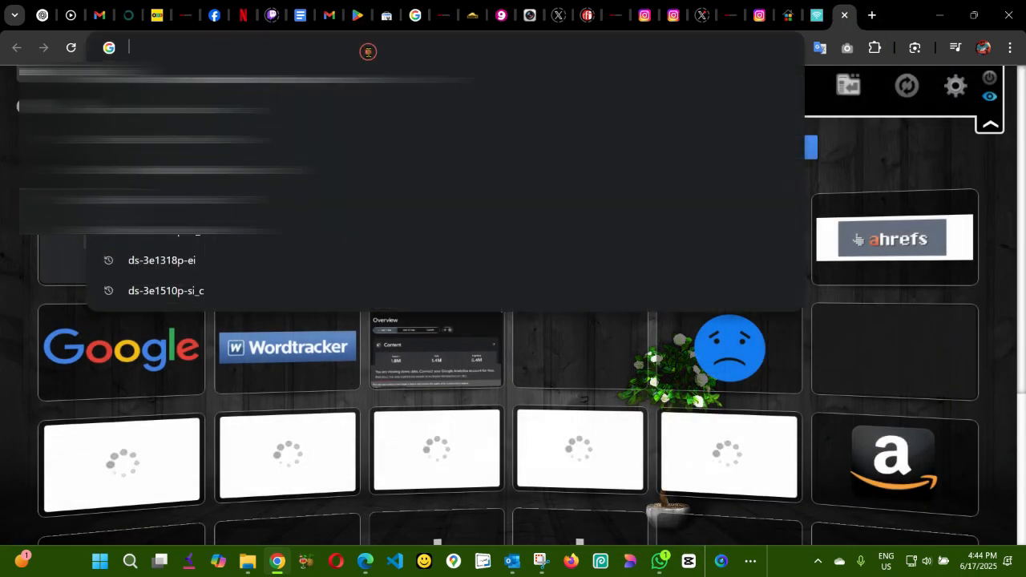
text(192.168.3.201)
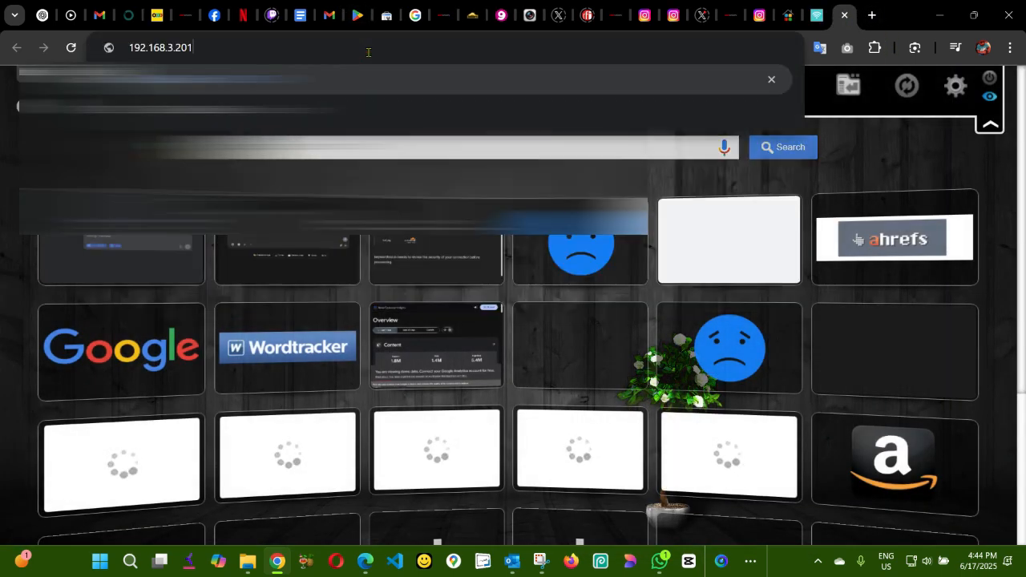
key(Return)
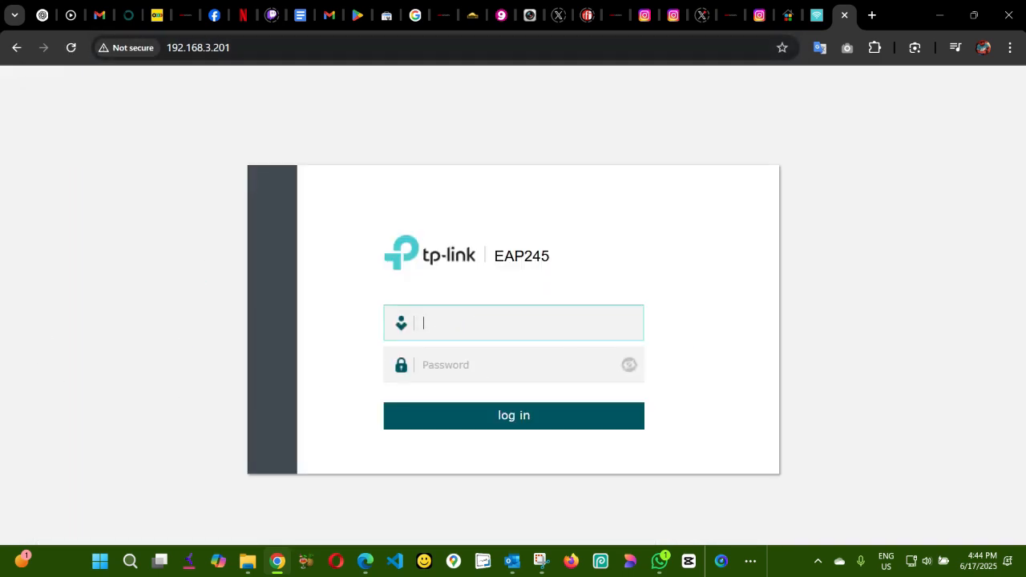
click(513, 415)
text(http://tplinkeap.net/)
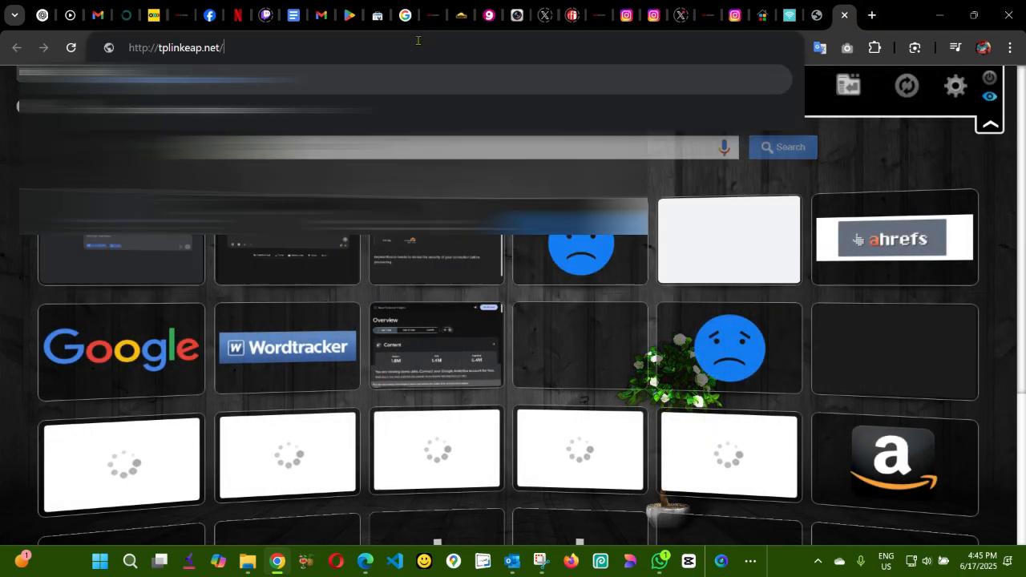
- Try loading tplinkeap.net in the new tab
key(Return)
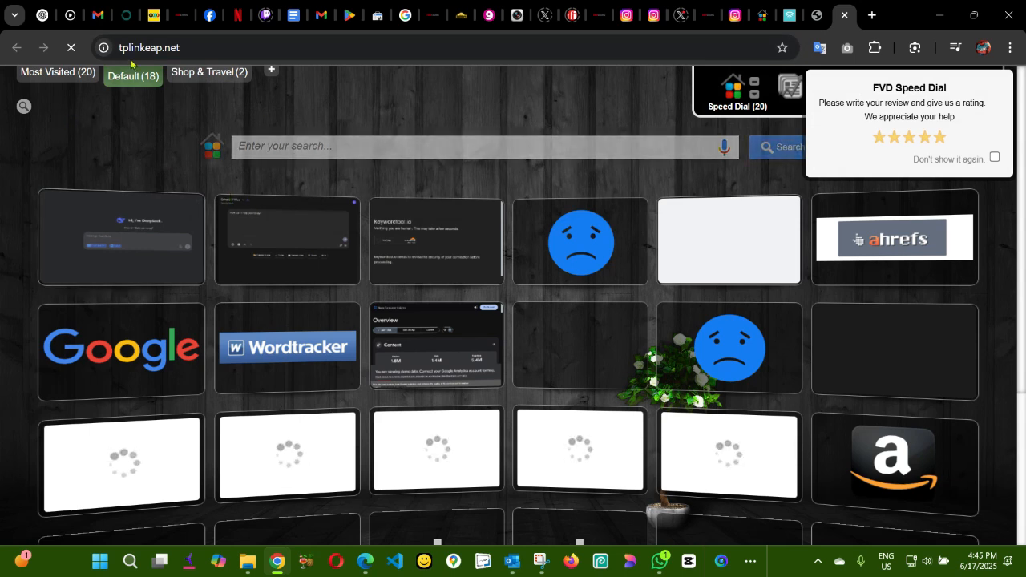
mouse_move(170, 295)
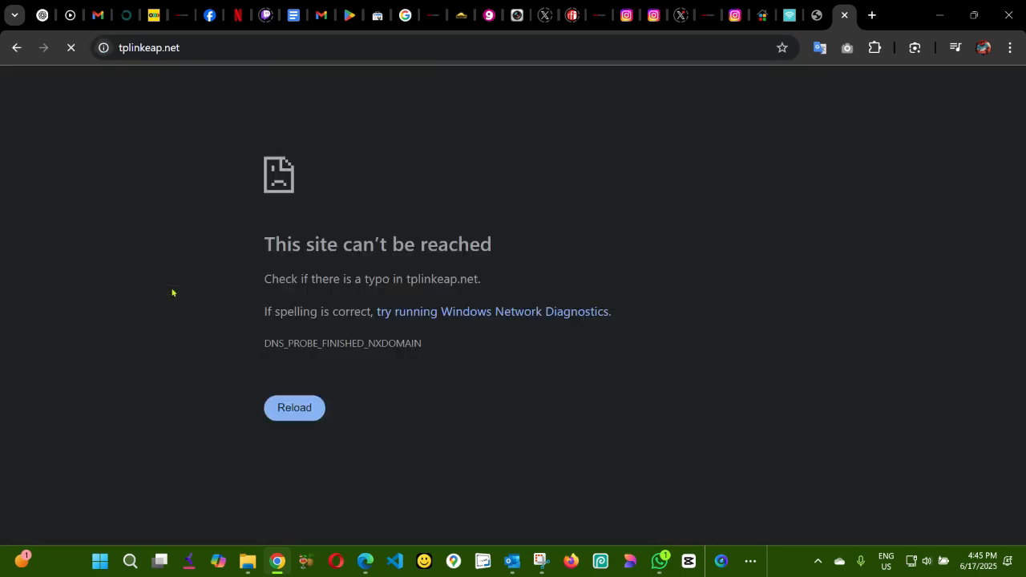
mouse_move(399, 389)
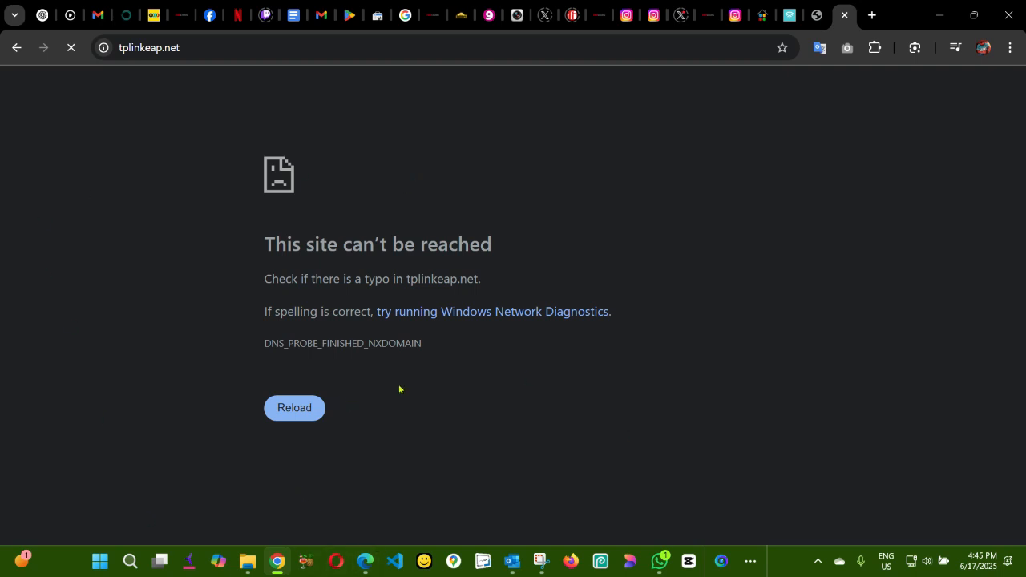
mouse_move(399, 388)
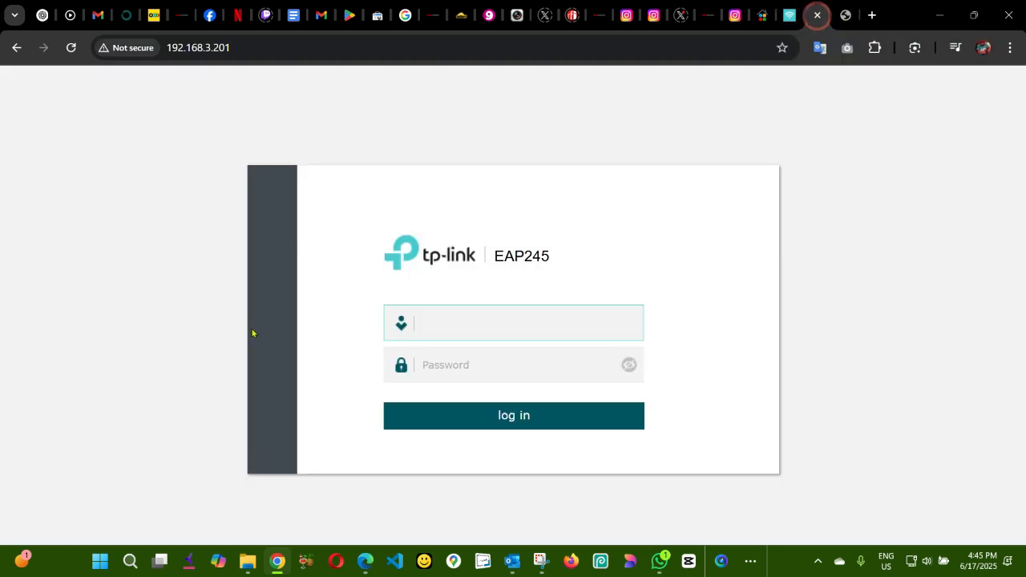
mouse_move(218, 74)
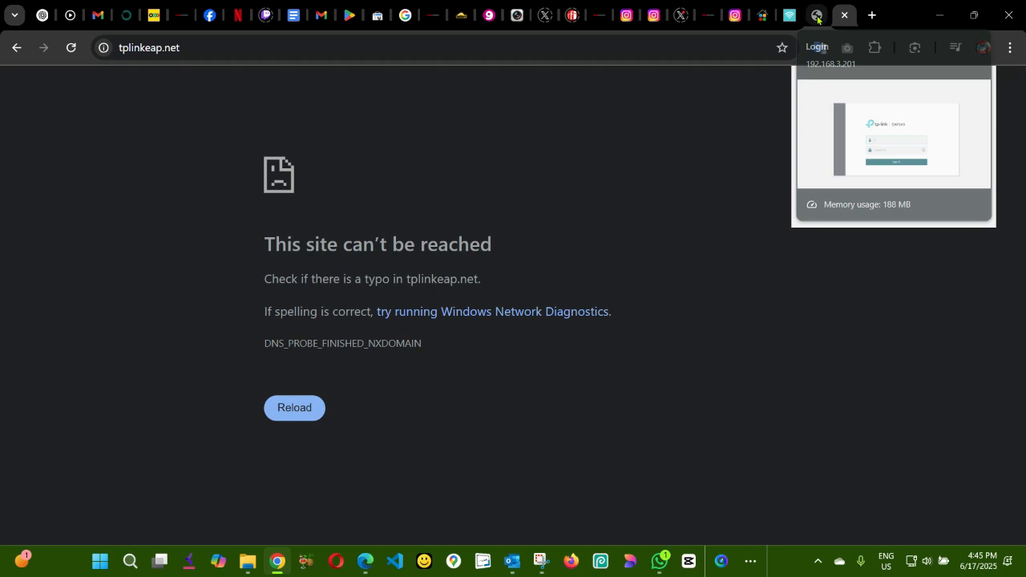
- Sign in to the EAP245 at 192.168.3.201 as admin with its password
click(893, 139)
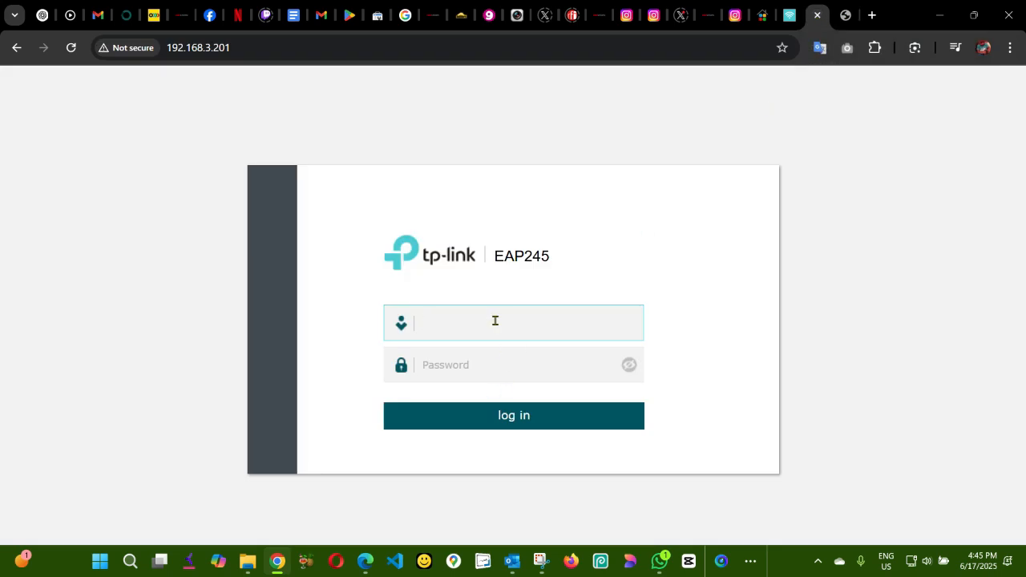
text(adm)
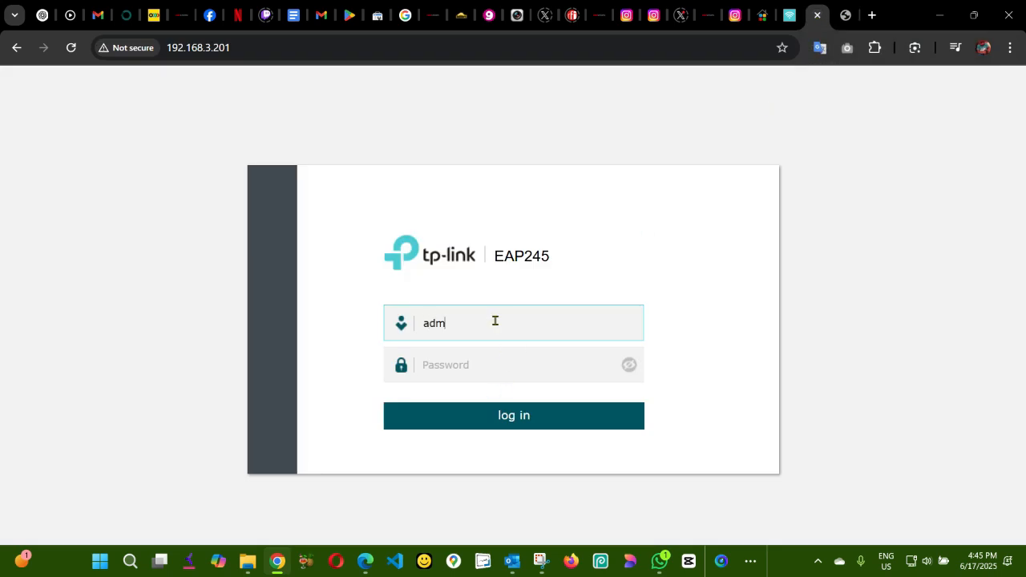
click(513, 415)
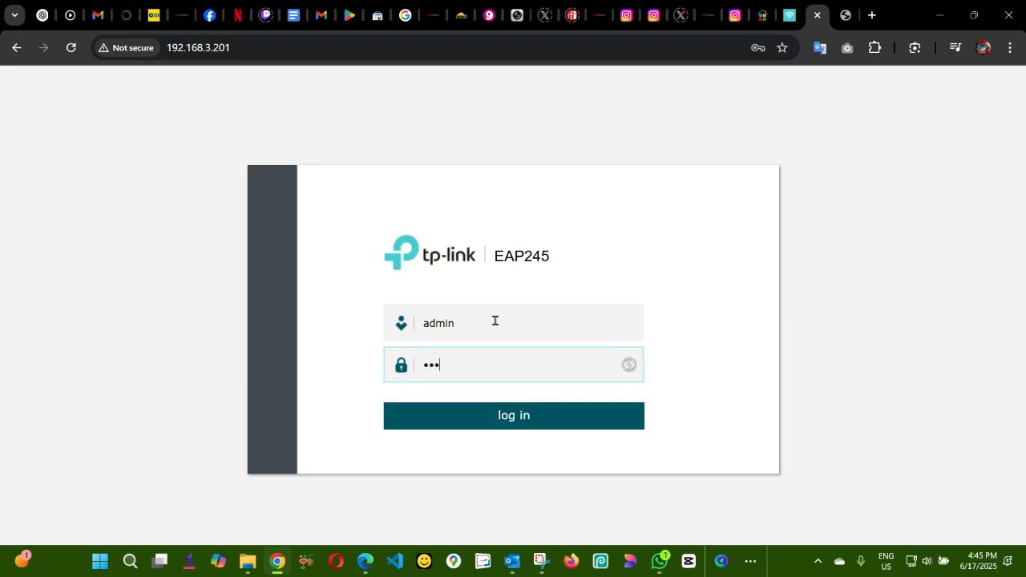
click(513, 415)
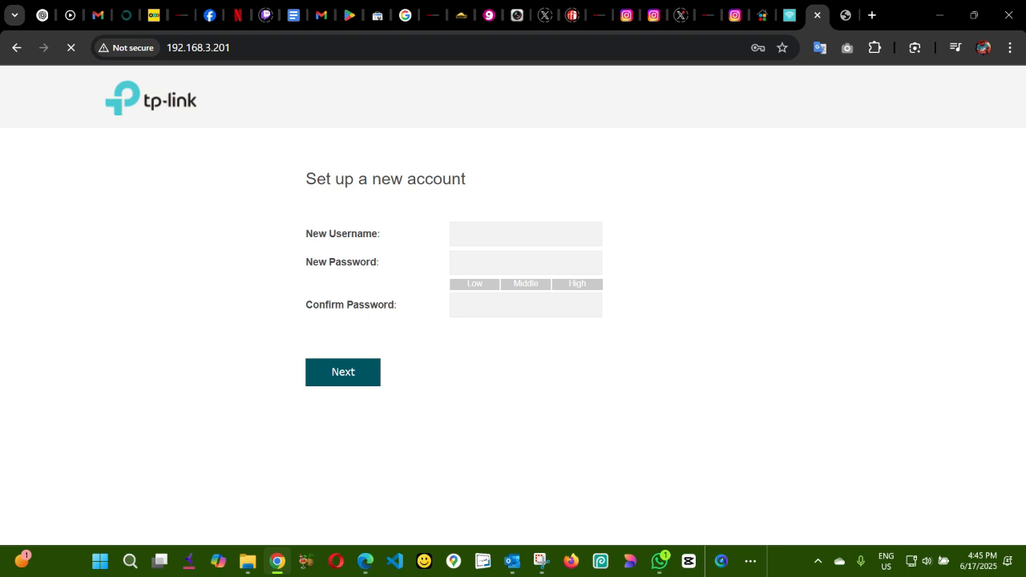
click(342, 372)
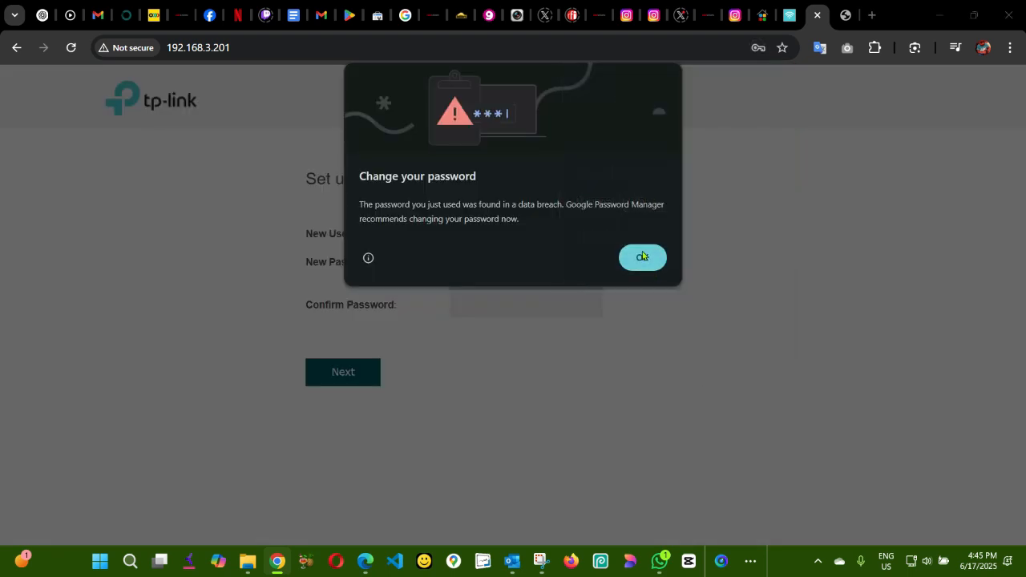
click(642, 256)
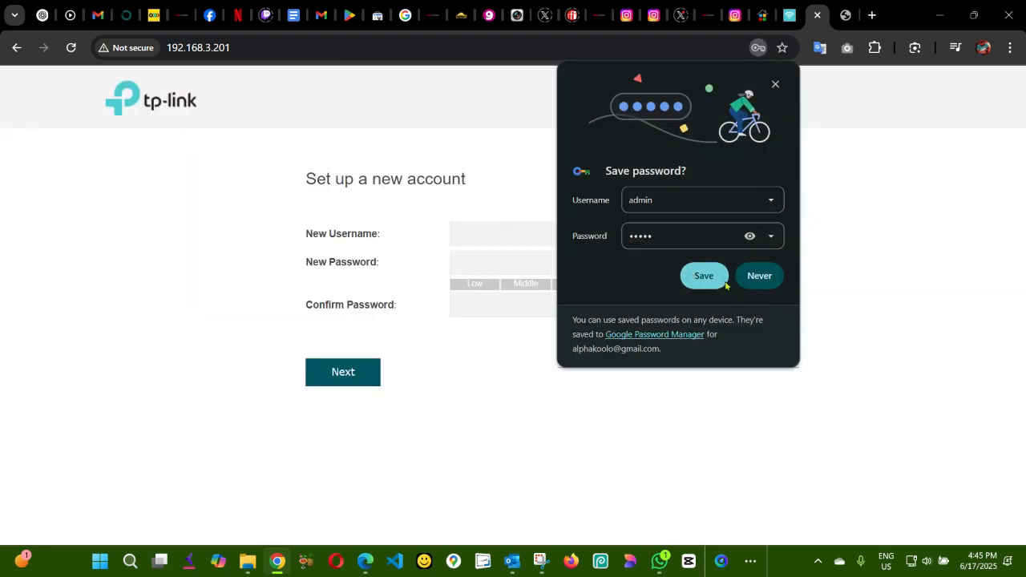
mouse_move(703, 279)
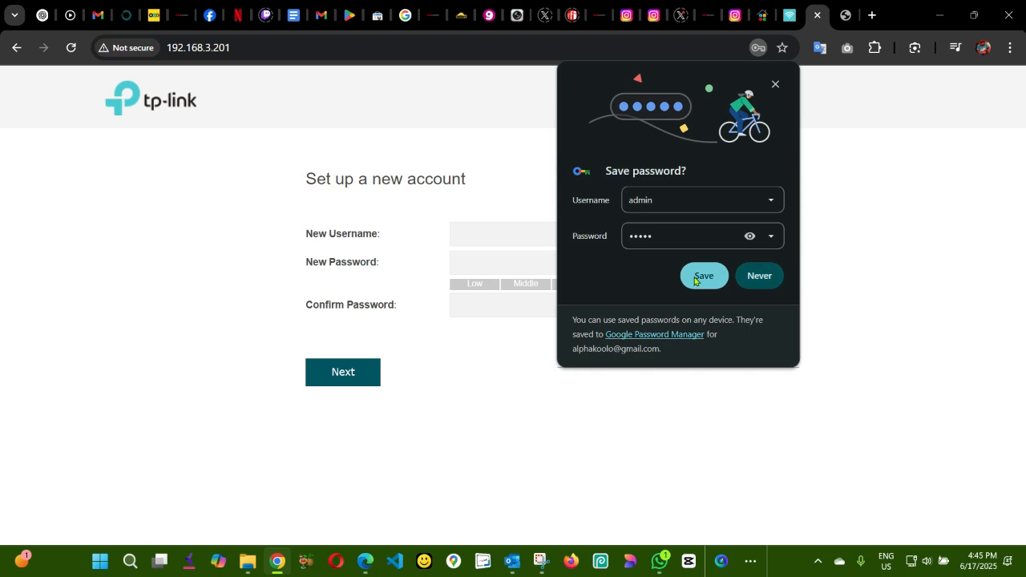
mouse_move(779, 59)
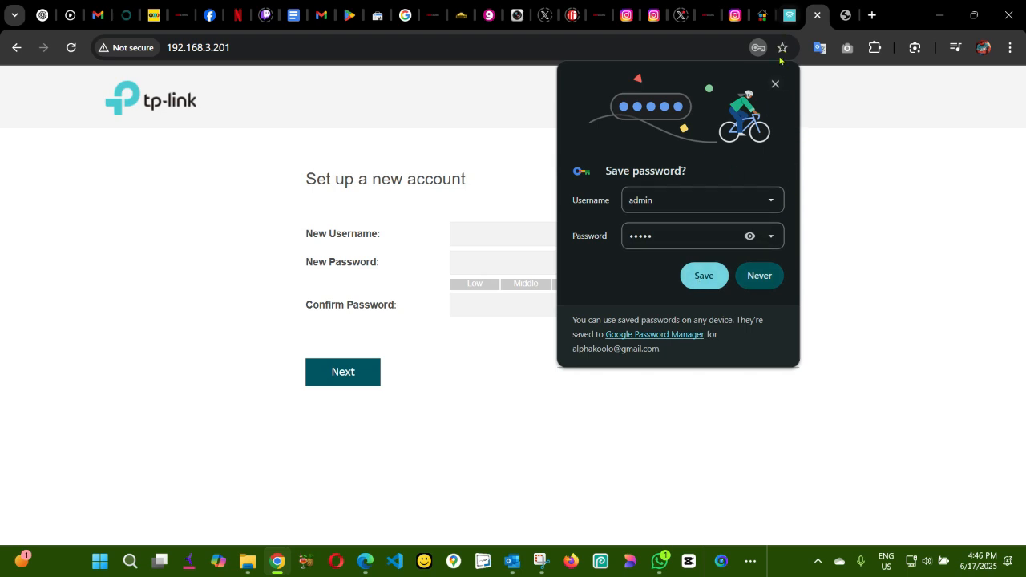
click(774, 83)
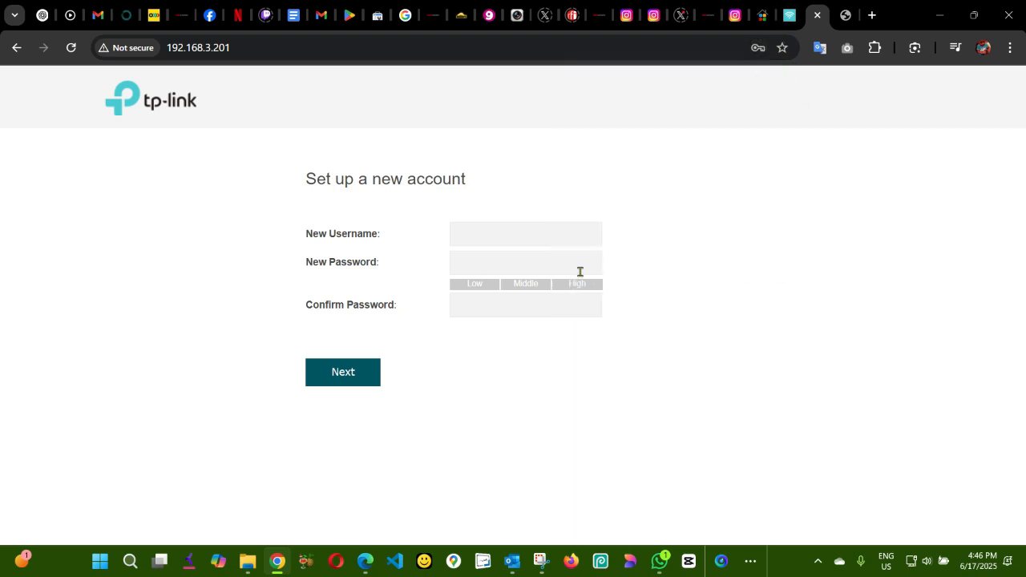
mouse_move(567, 285)
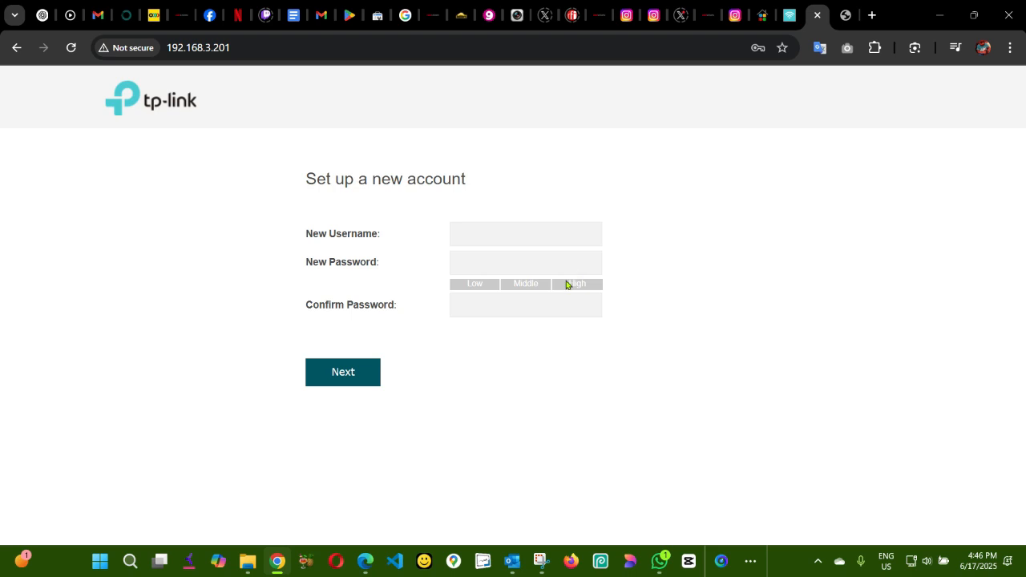
mouse_move(491, 250)
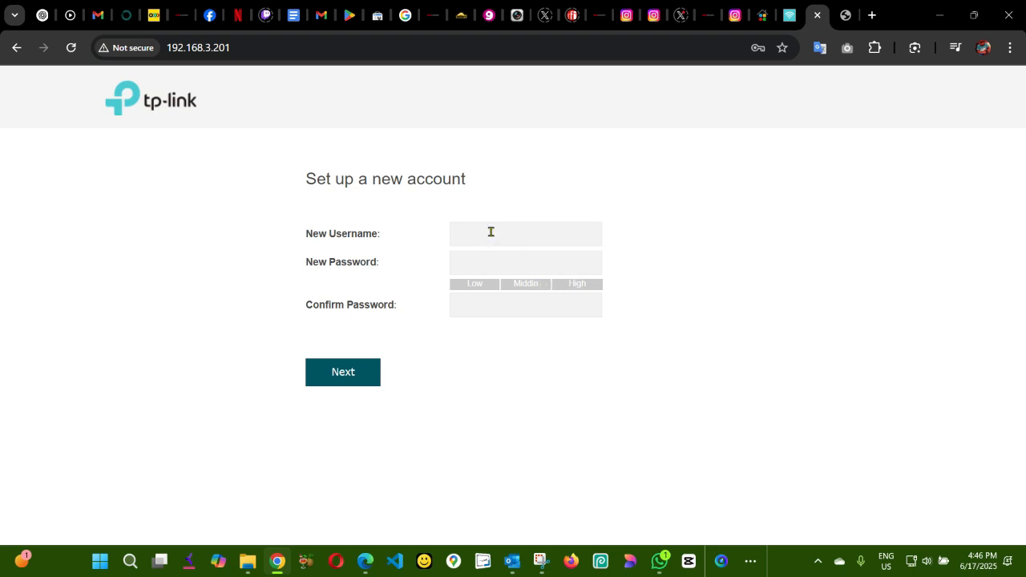
- Create the new account with username admin and a confirmed password, then continue
text(admin)
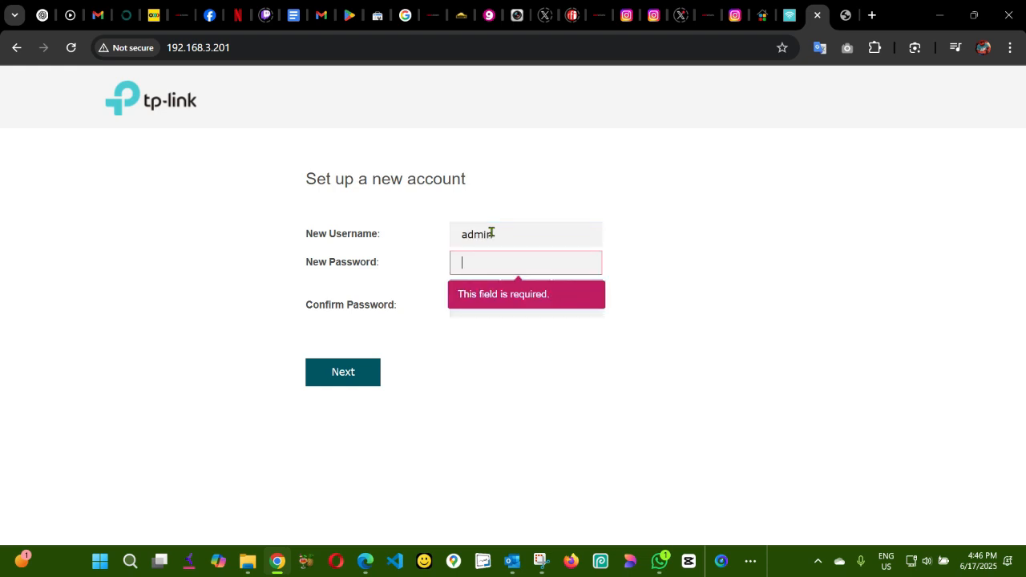
text(•)
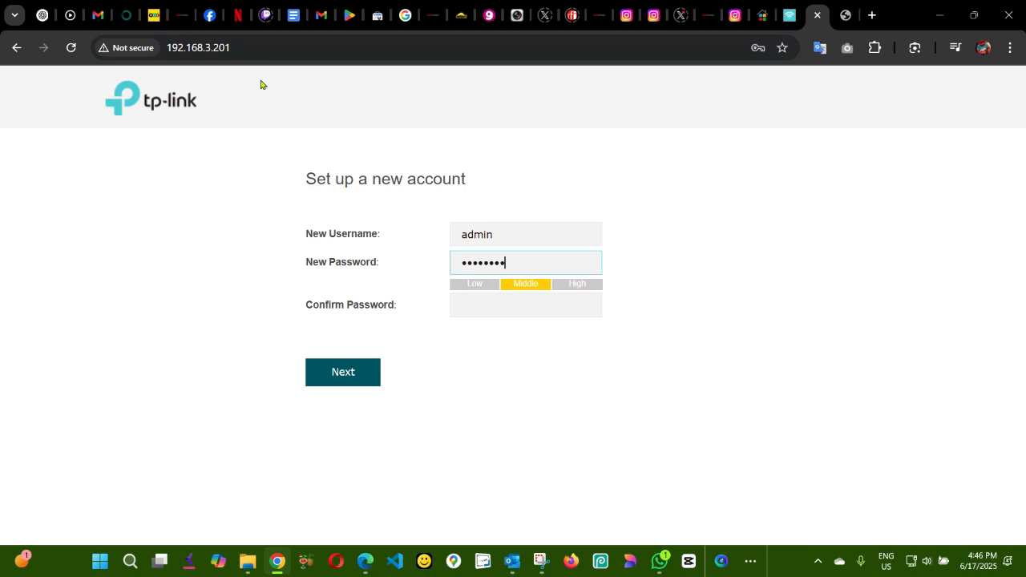
click(525, 304)
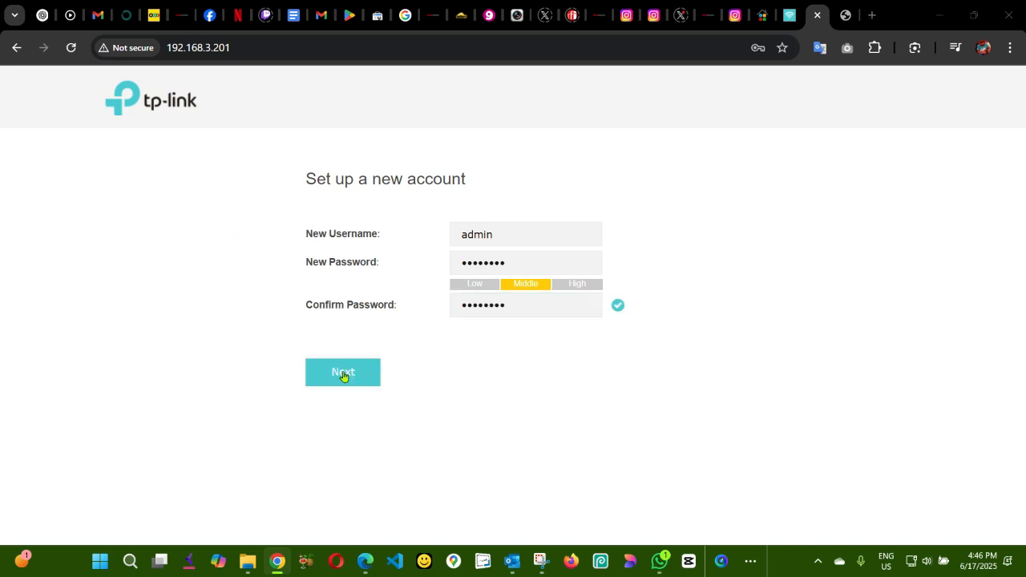
click(342, 371)
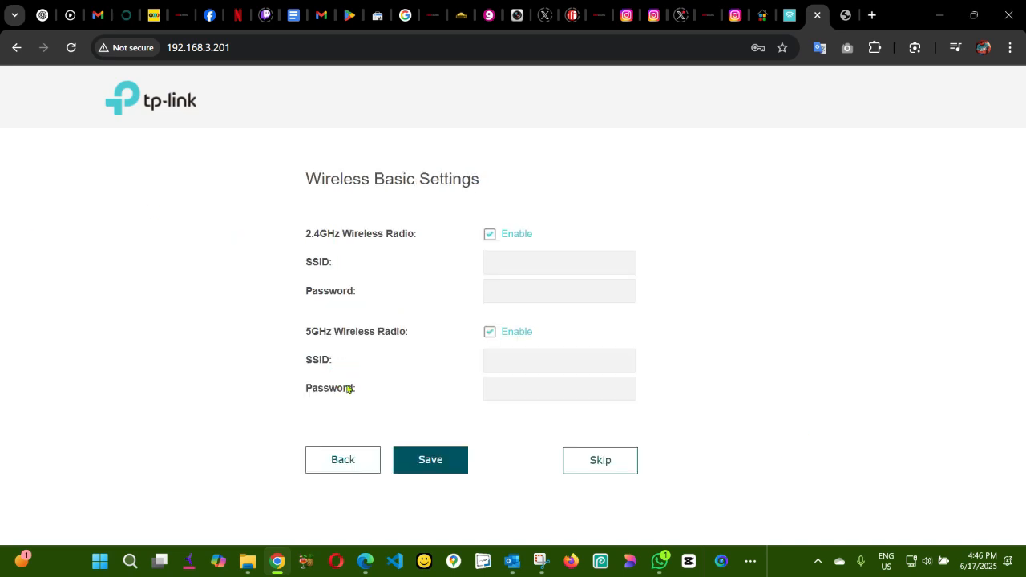
- Give the 2.4GHz SSID a name ending in 2.4 and enter its password
click(558, 262)
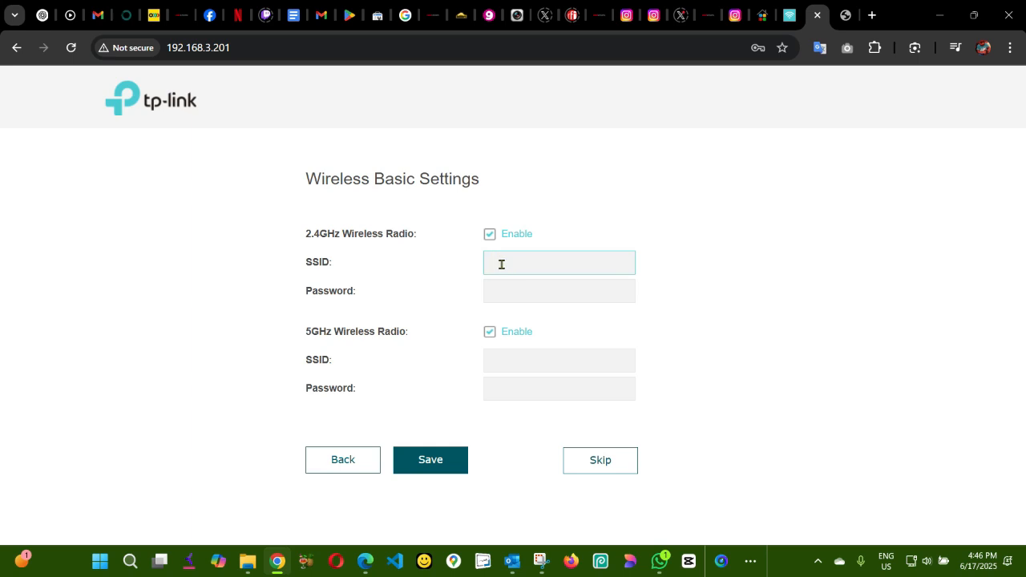
click(559, 262)
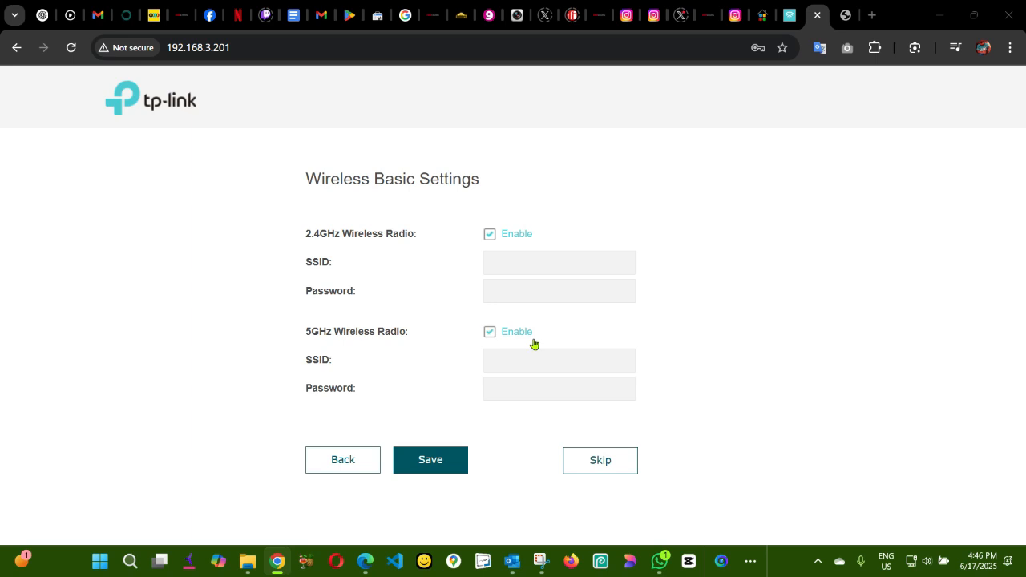
mouse_move(301, 241)
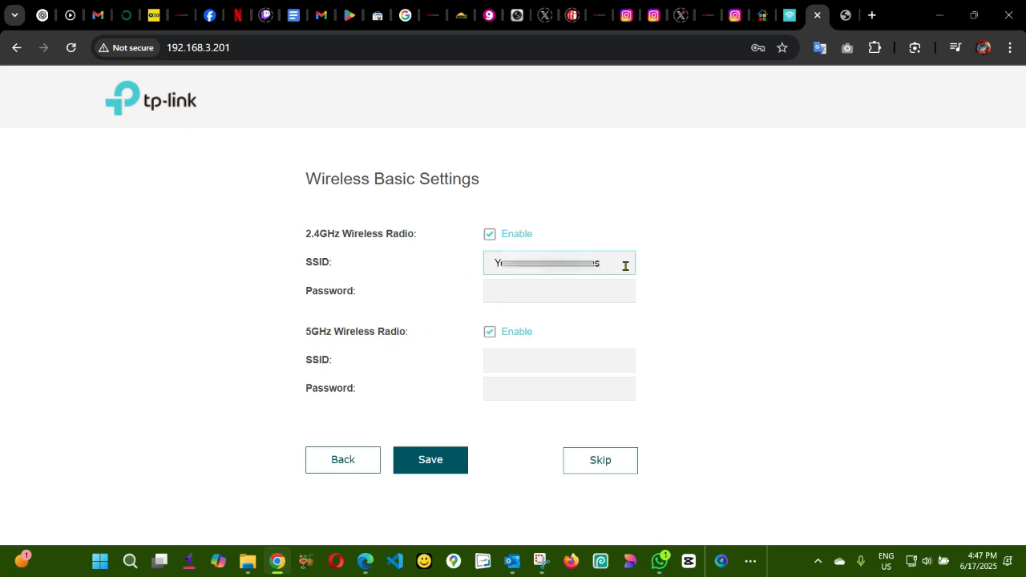
text(2)
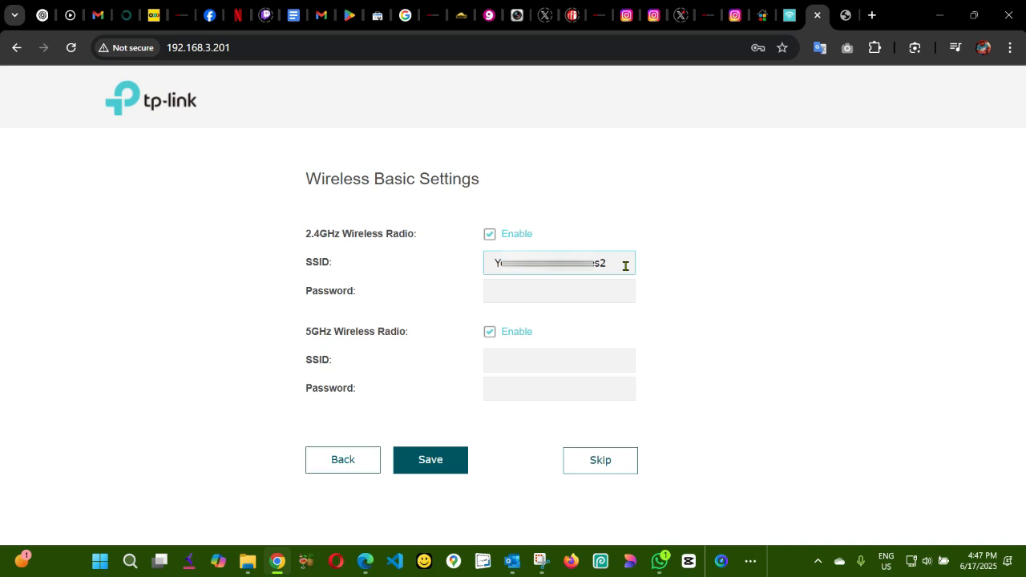
text(.)
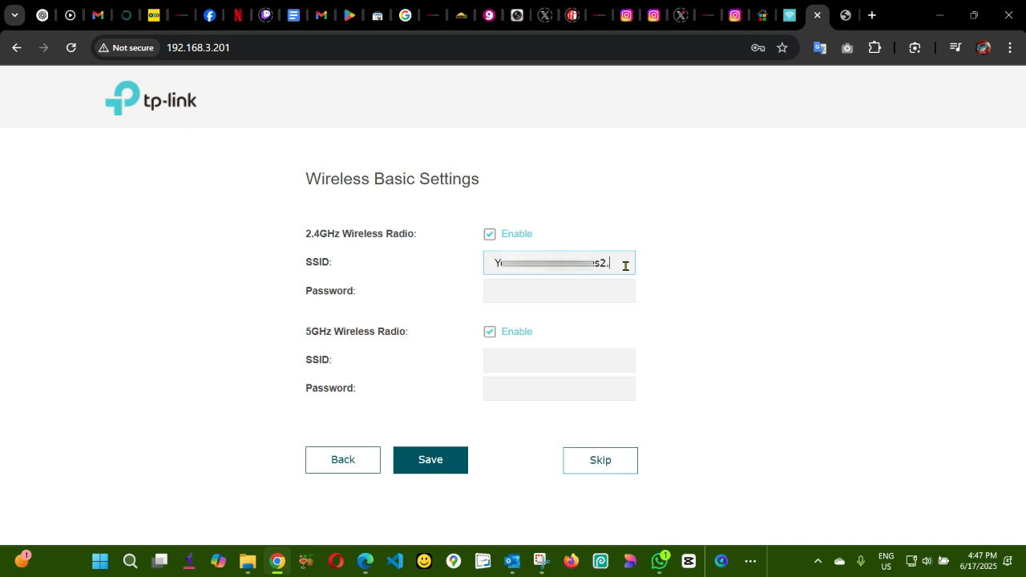
text(4)
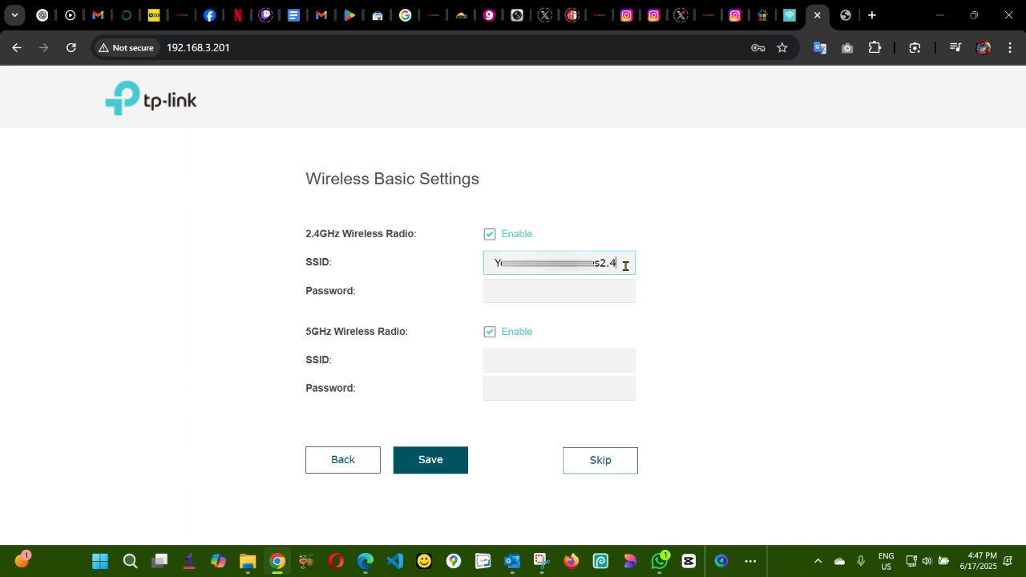
click(558, 290)
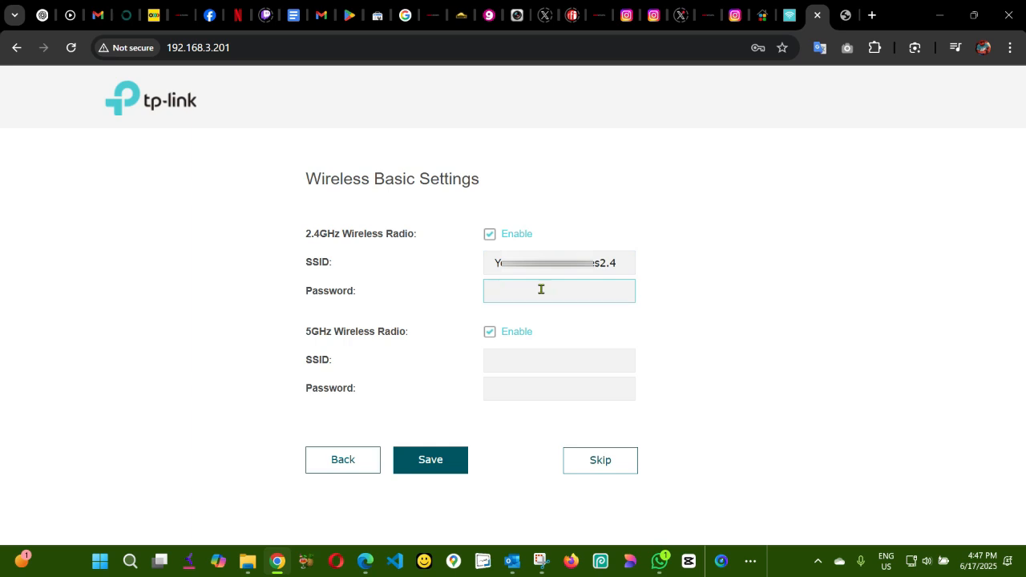
text(Y)
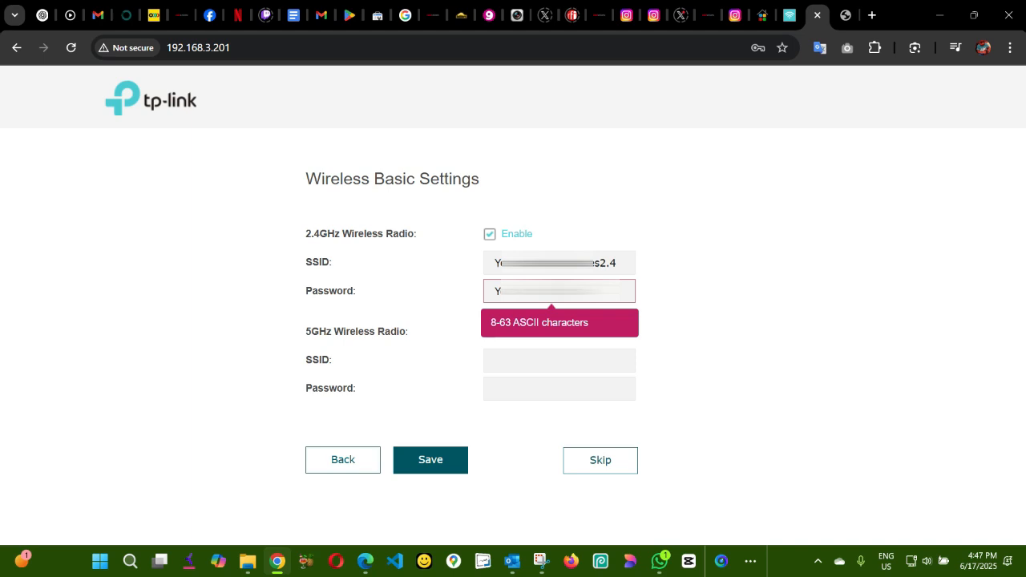
click(490, 331)
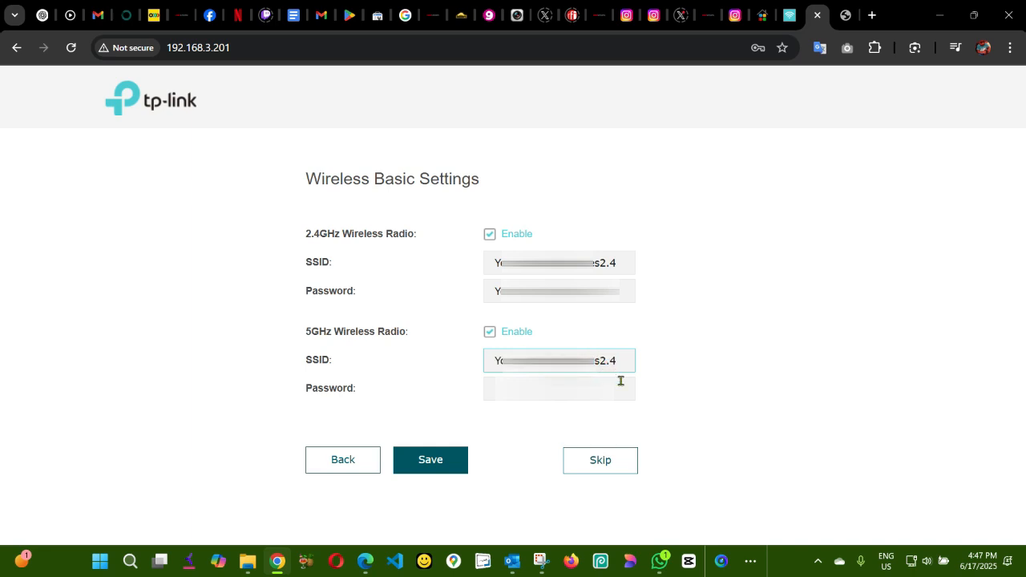
- Rename the 5GHz SSID to end in 5GHz, enter its password, and save
text(5)
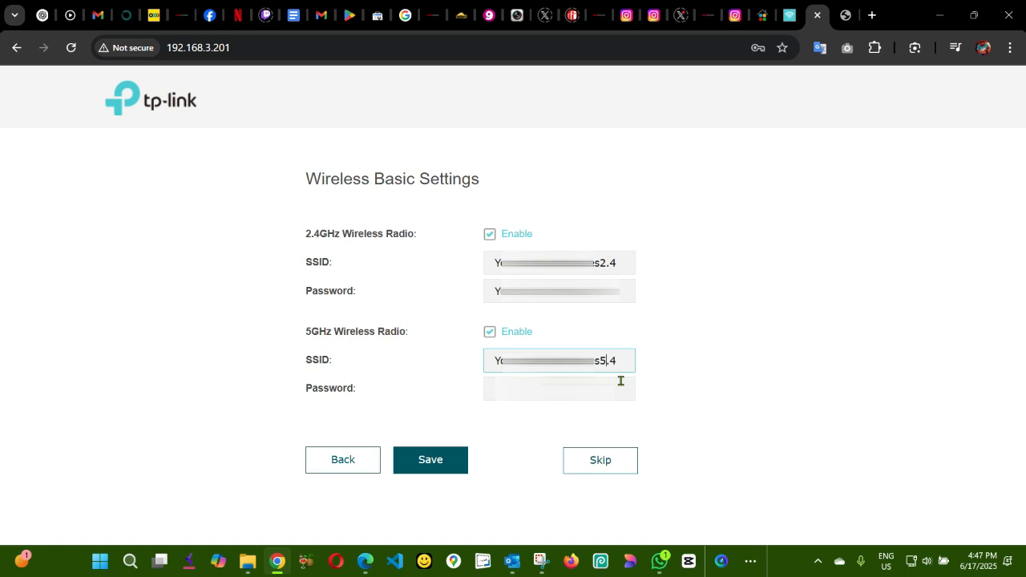
key(Backspace)
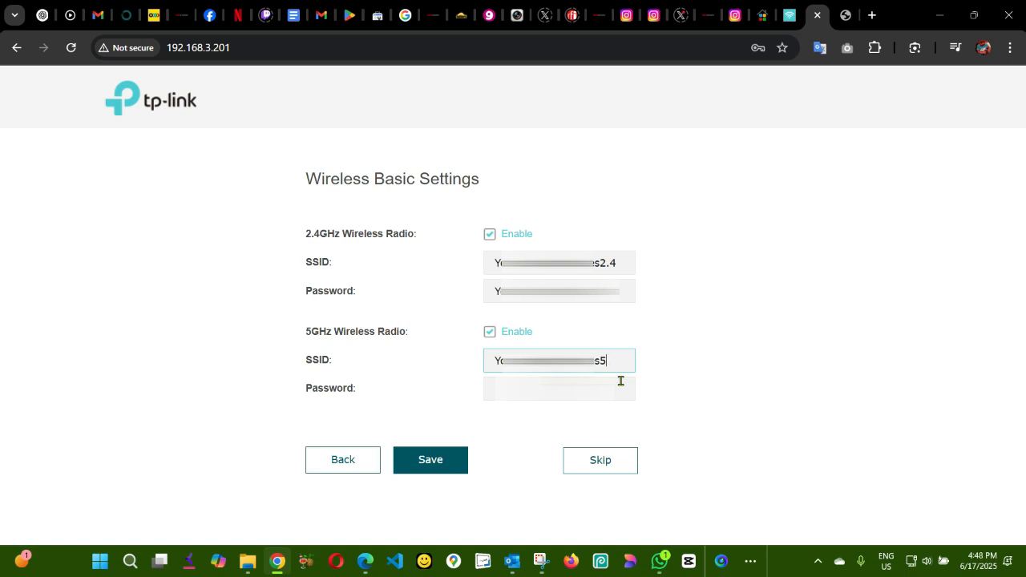
text(G)
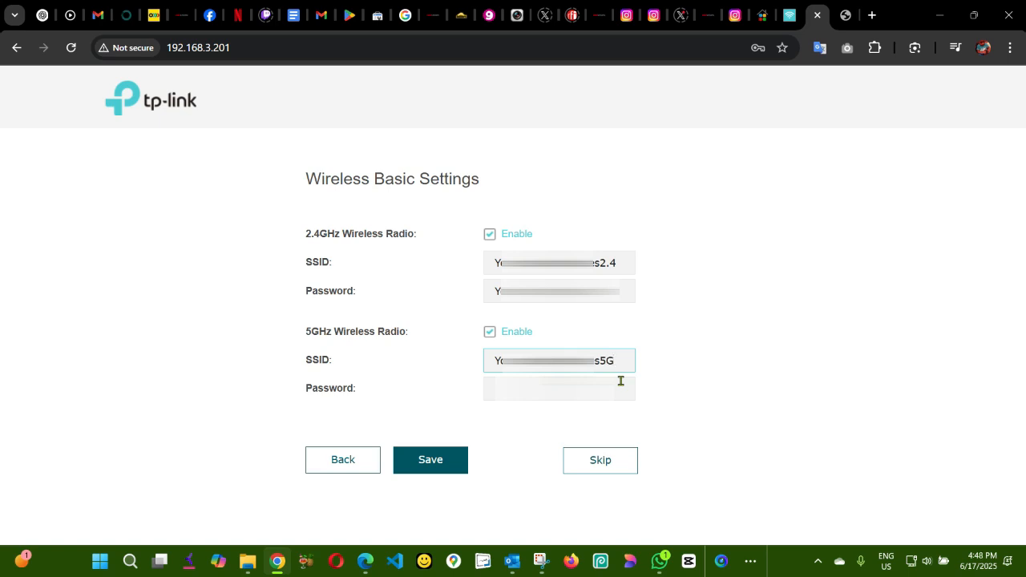
text(Hz)
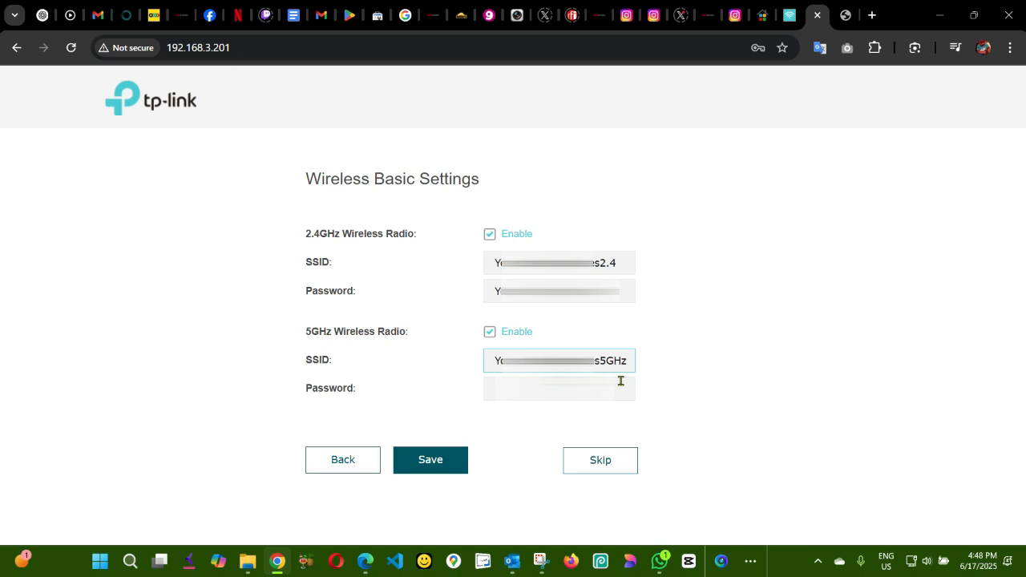
click(559, 388)
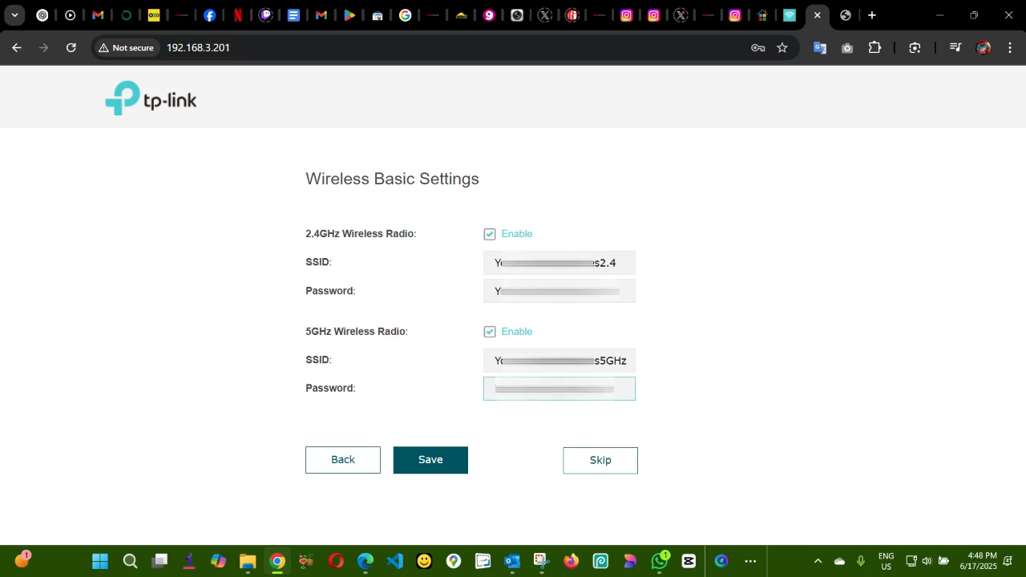
mouse_move(626, 435)
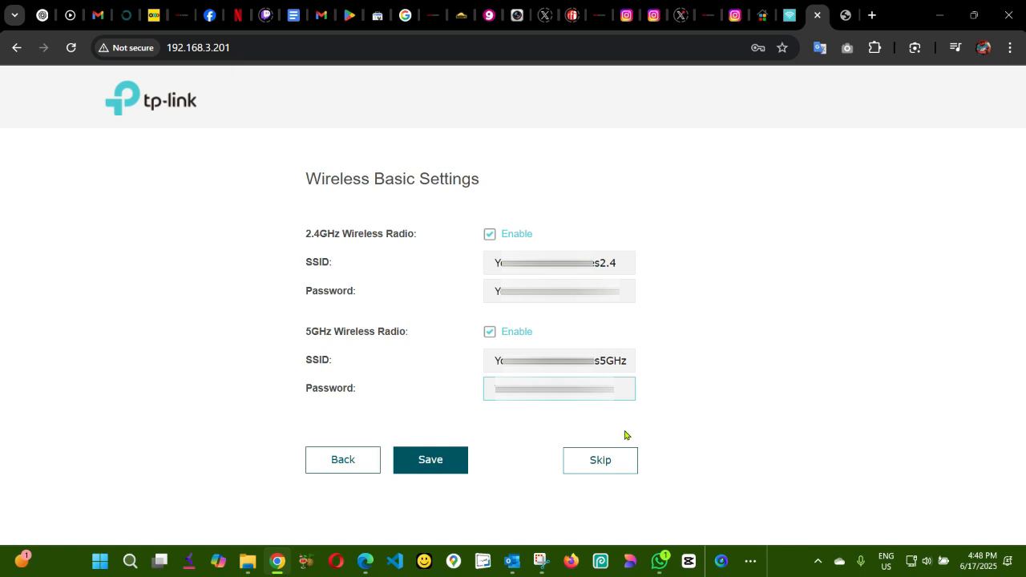
mouse_move(431, 459)
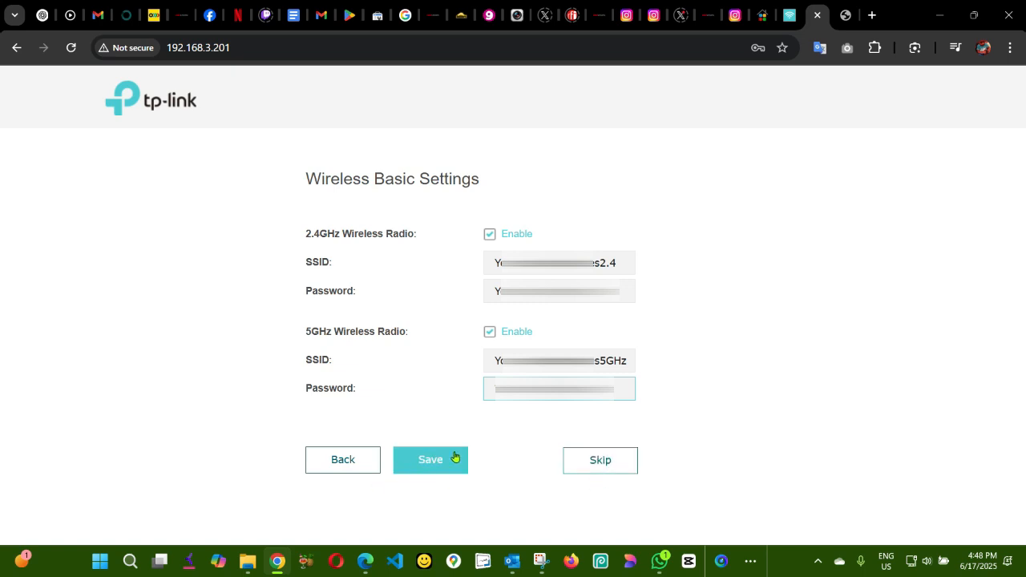
click(430, 459)
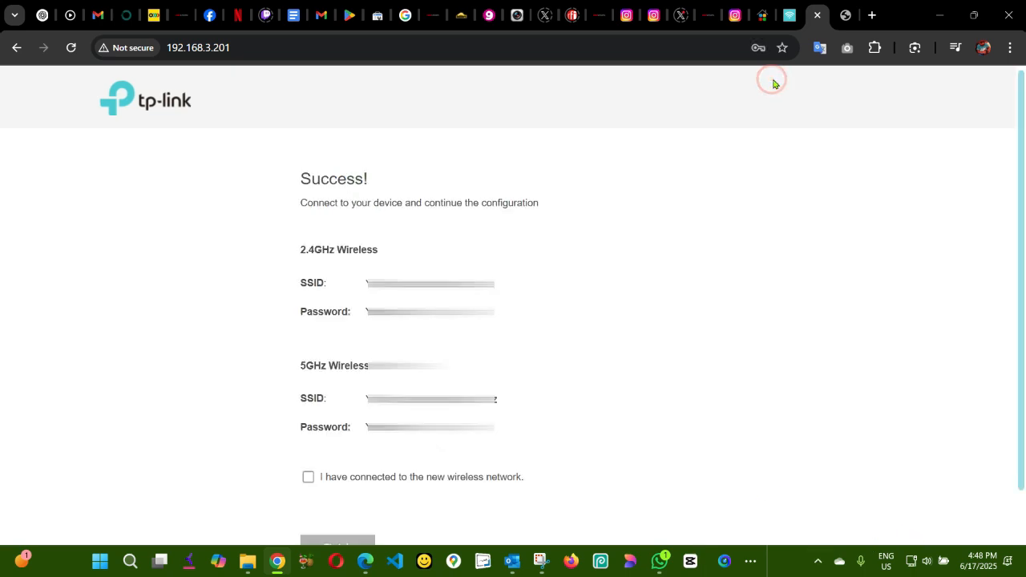
mouse_move(365, 192)
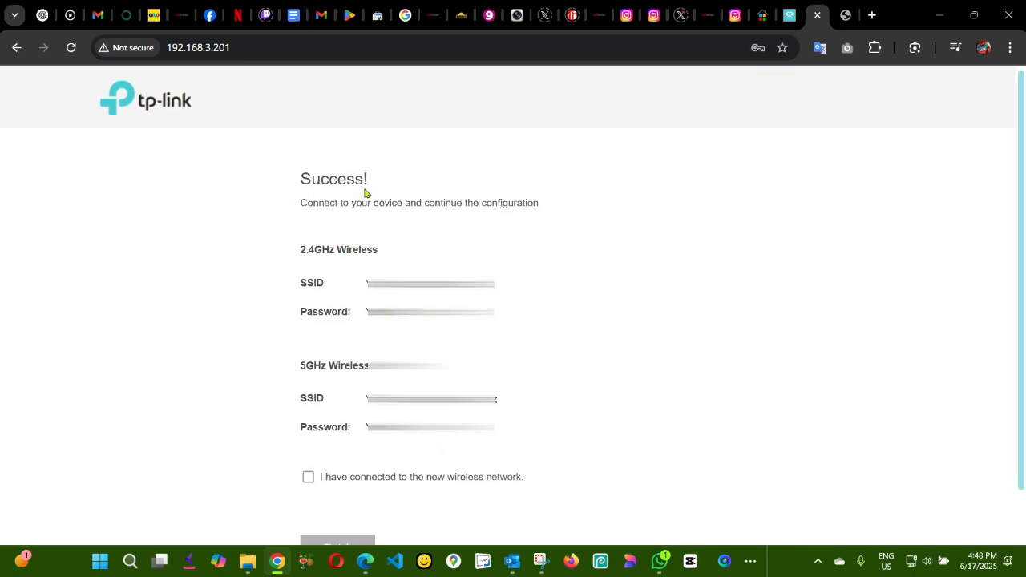
- Confirm 'I have connected to the new wireless network' and finish the EAP245 setup wizard
scroll(down, 3)
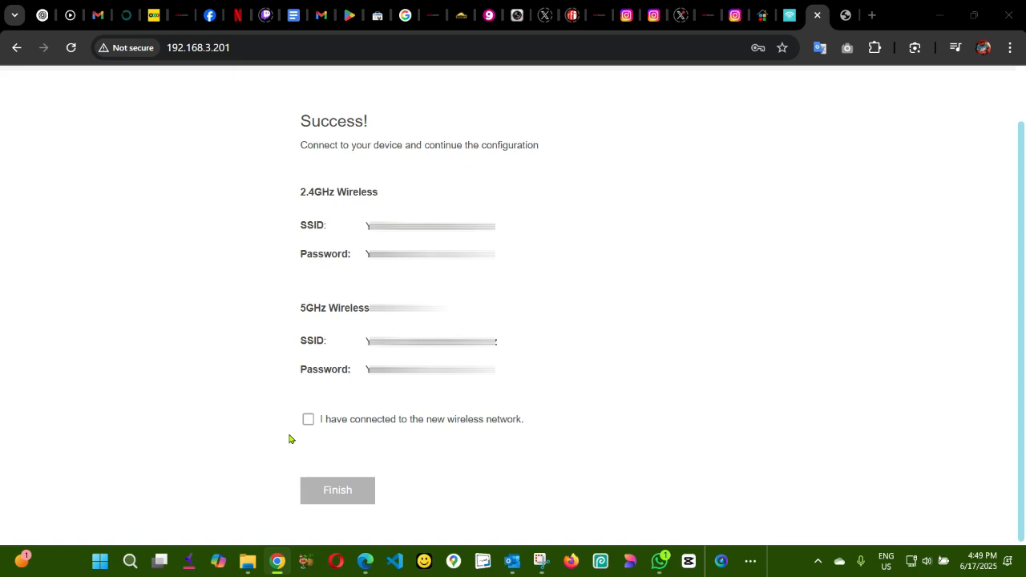
click(309, 418)
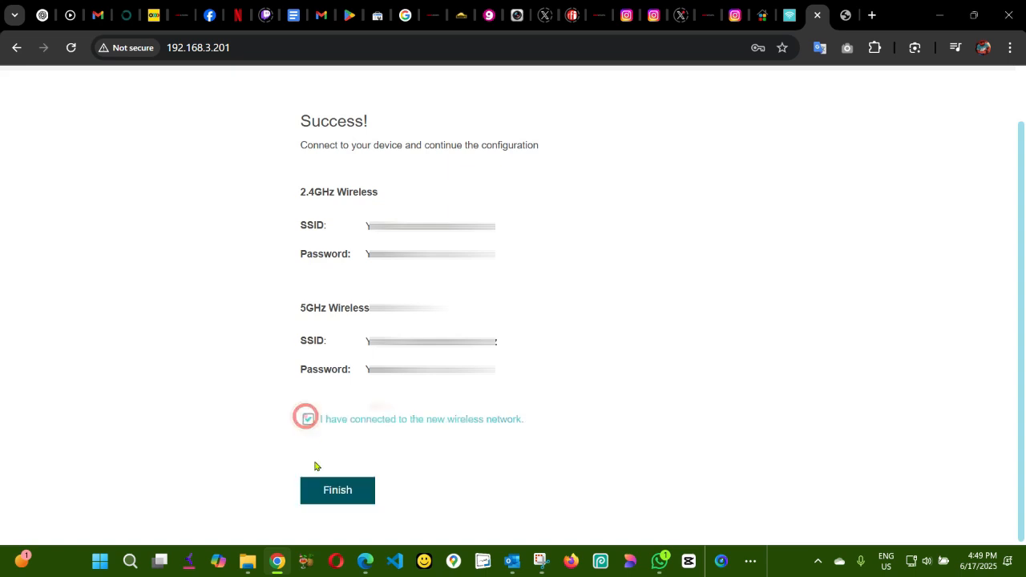
click(336, 490)
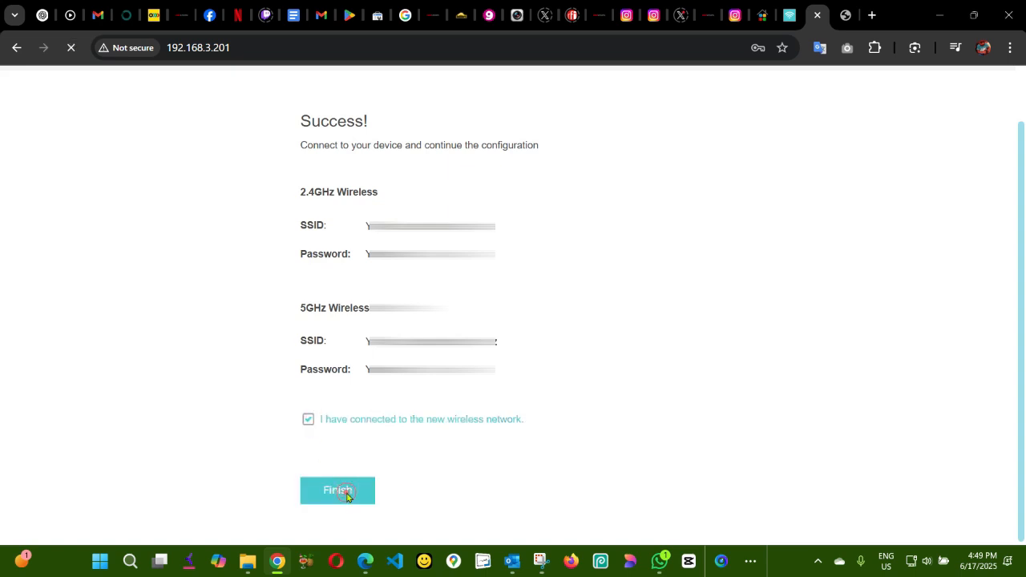
click(337, 489)
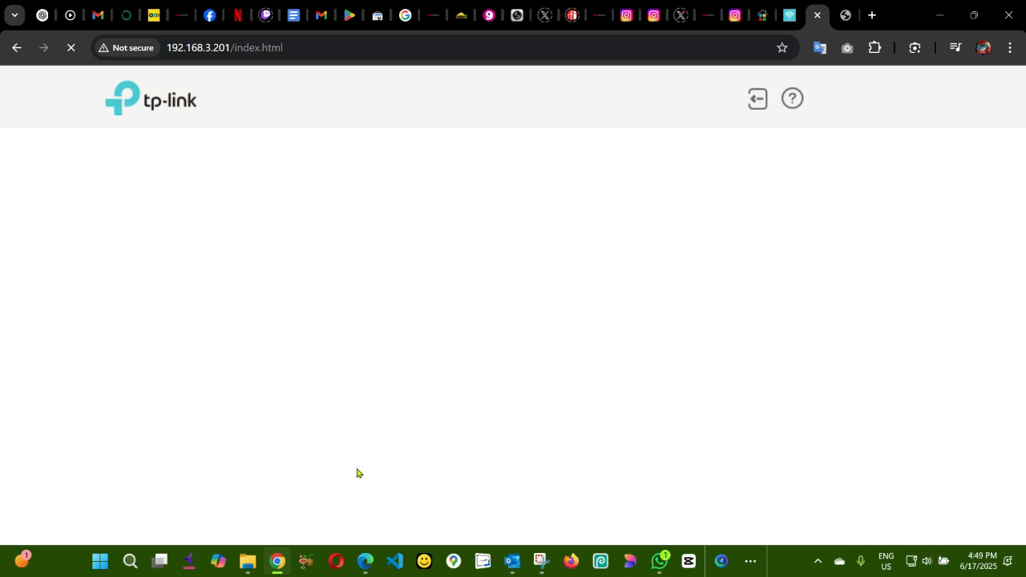